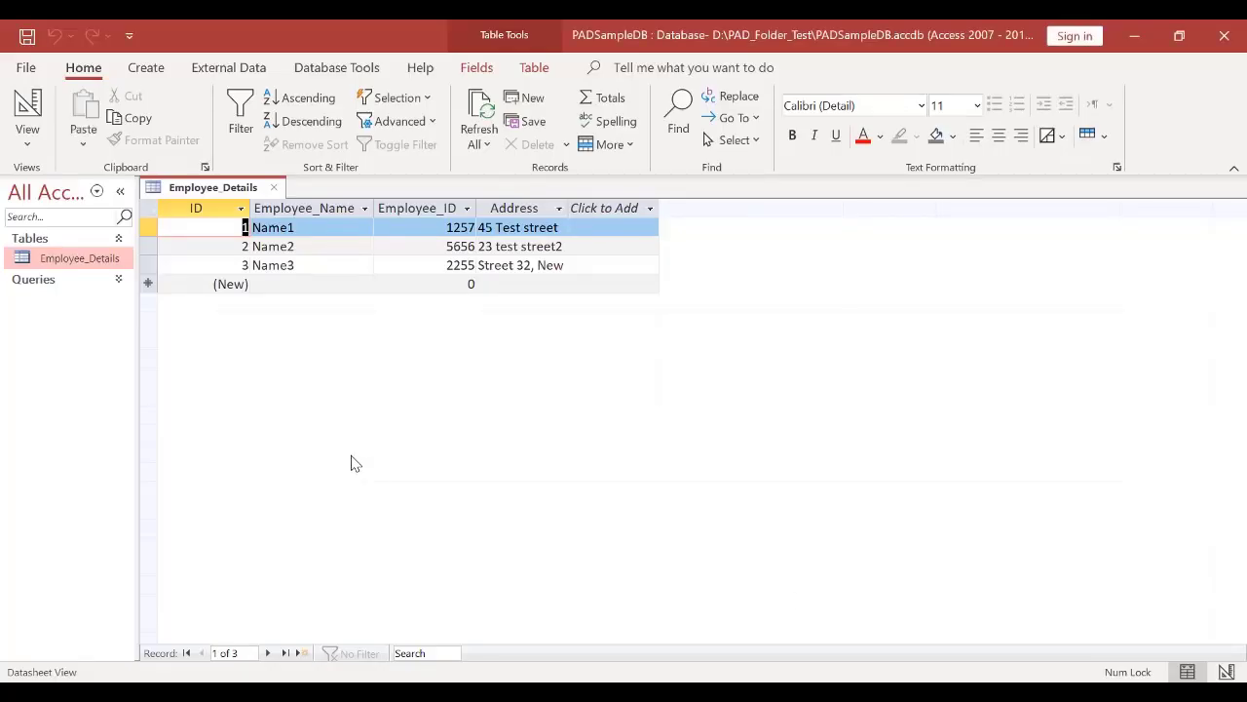
pyautogui.moveTo(87, 285)
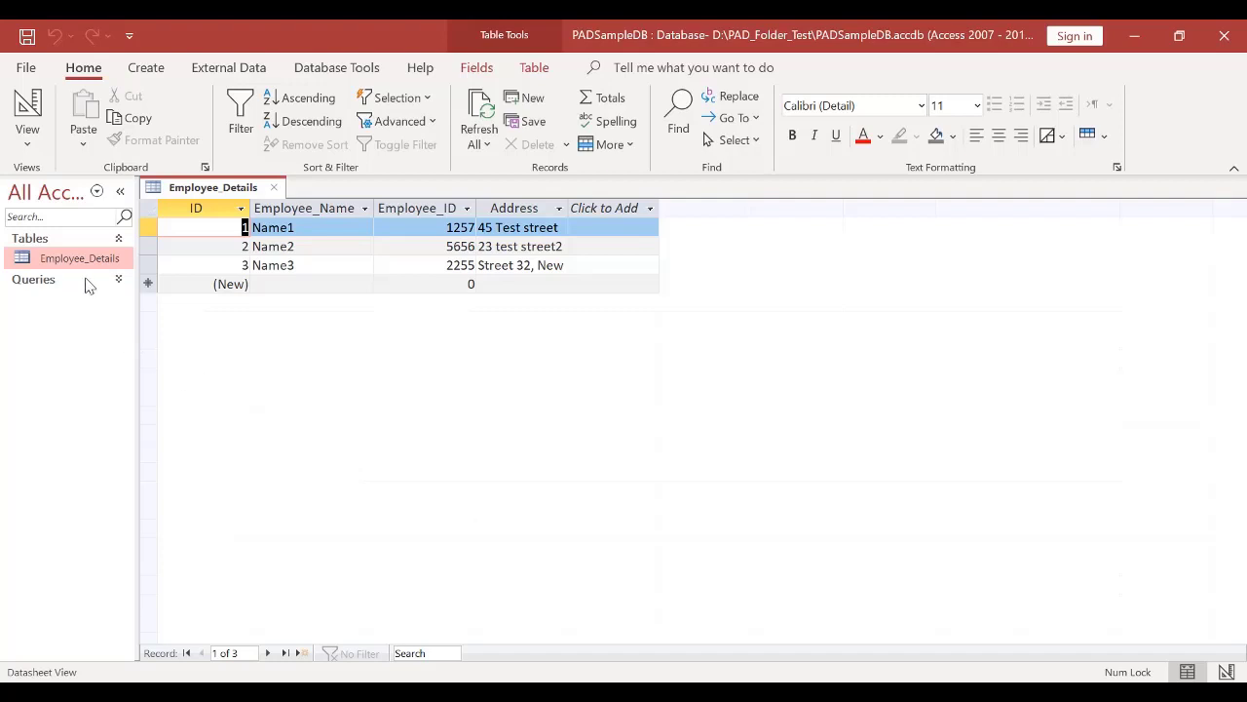
pyautogui.moveTo(376, 425)
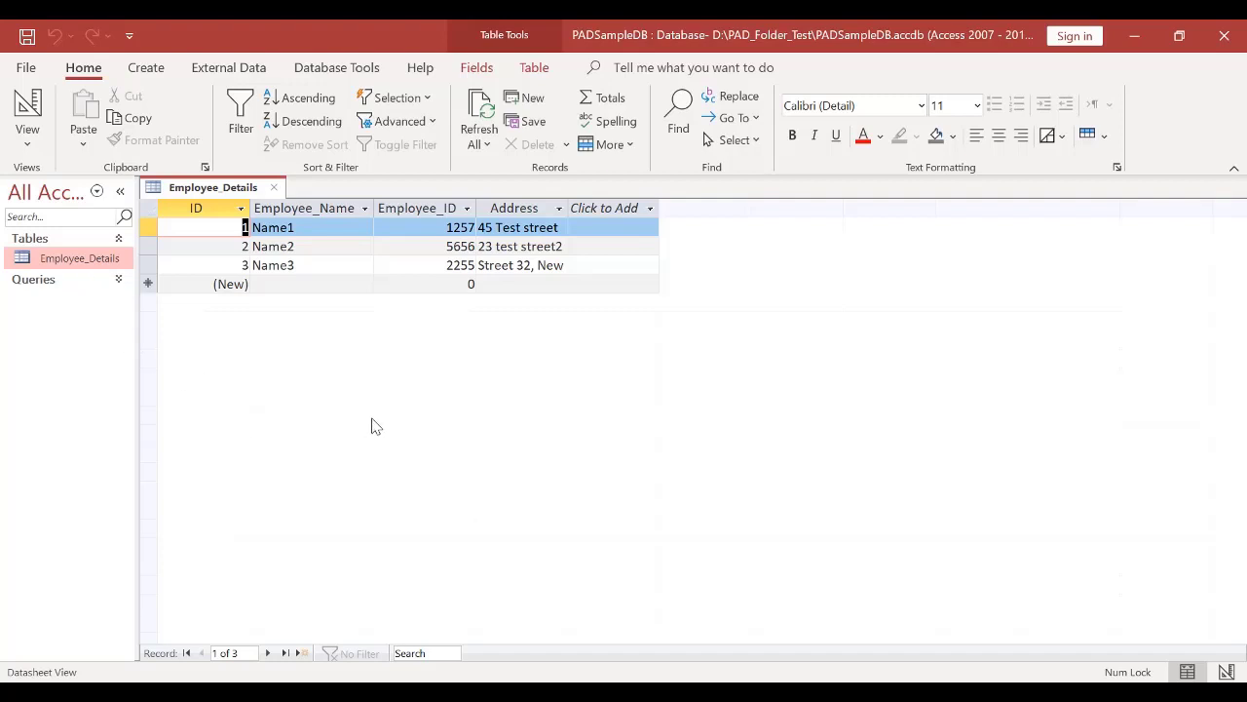
pyautogui.moveTo(335, 330)
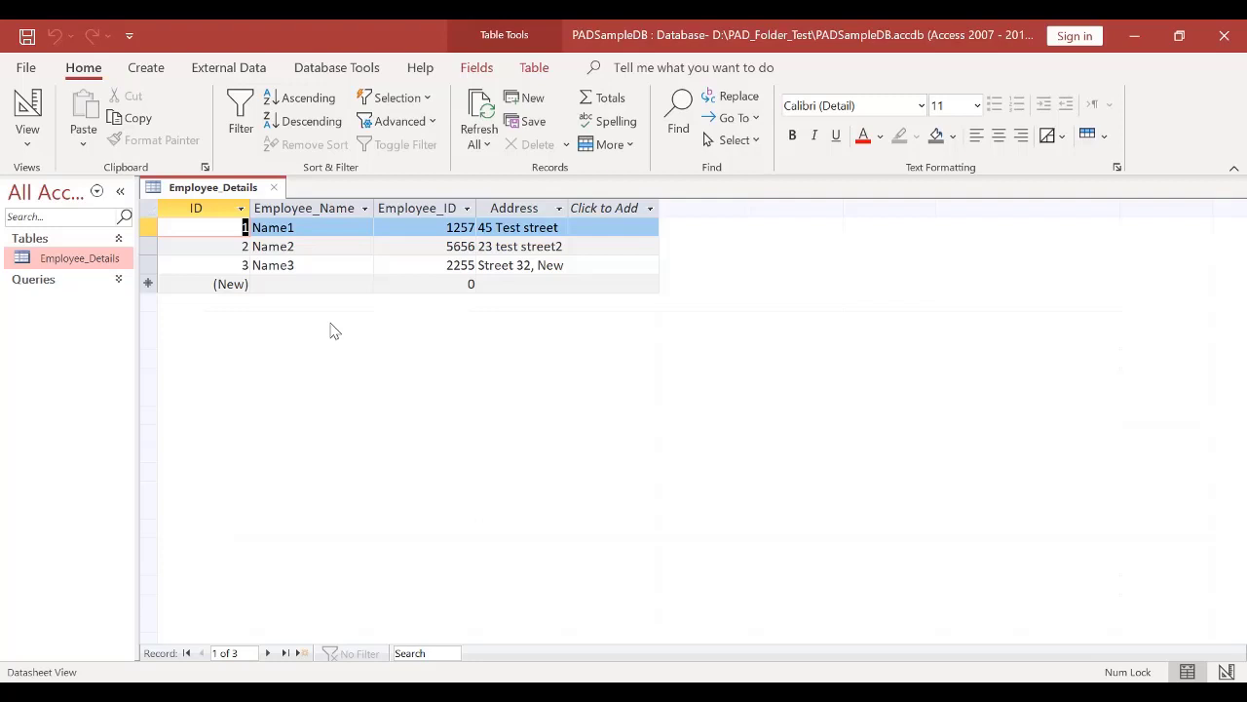
pyautogui.moveTo(448, 213)
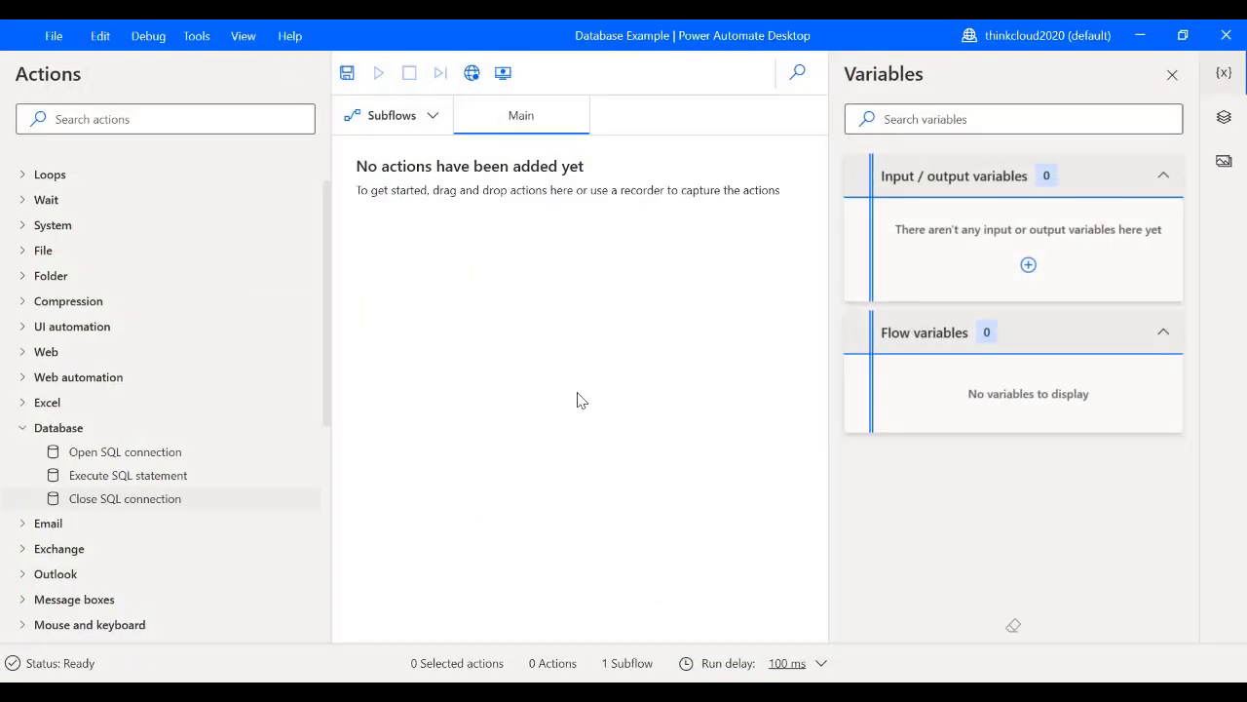
pyautogui.moveTo(506, 405)
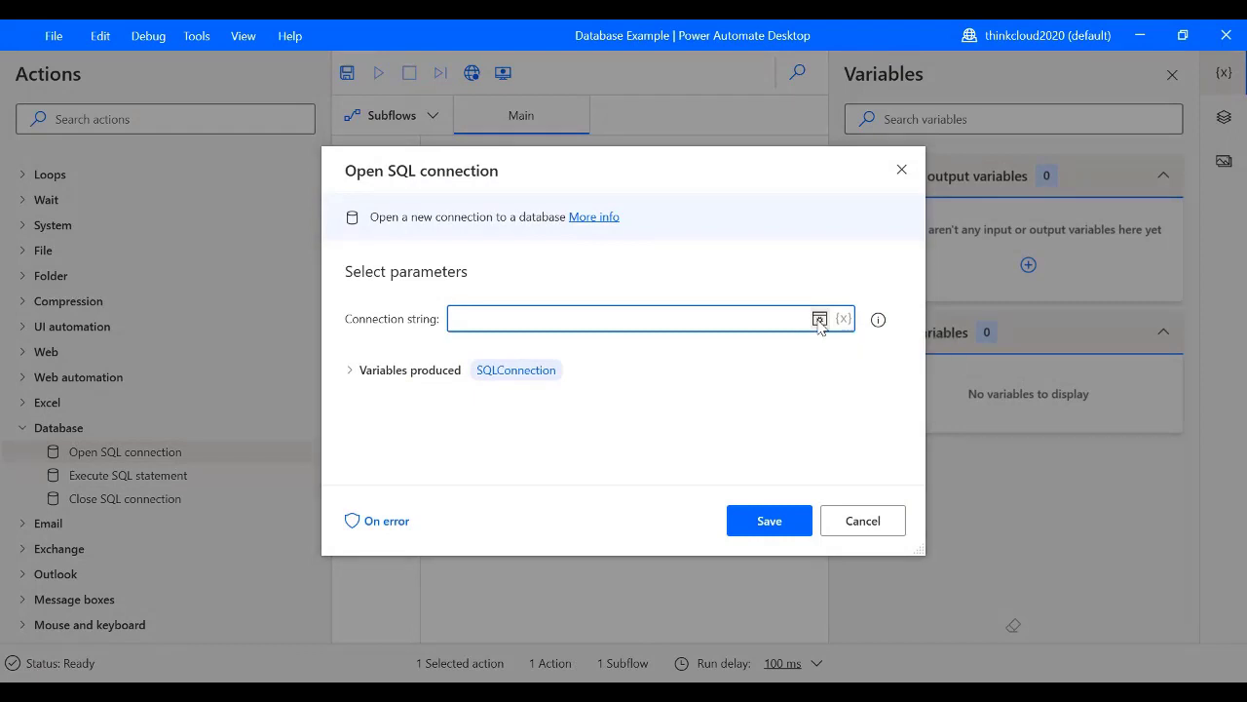
# Connect to D:\PAD_Folder_Test\PADSampleDB.accdb via the Office 16.0 Access engine, test, and save
pyautogui.click(820, 319)
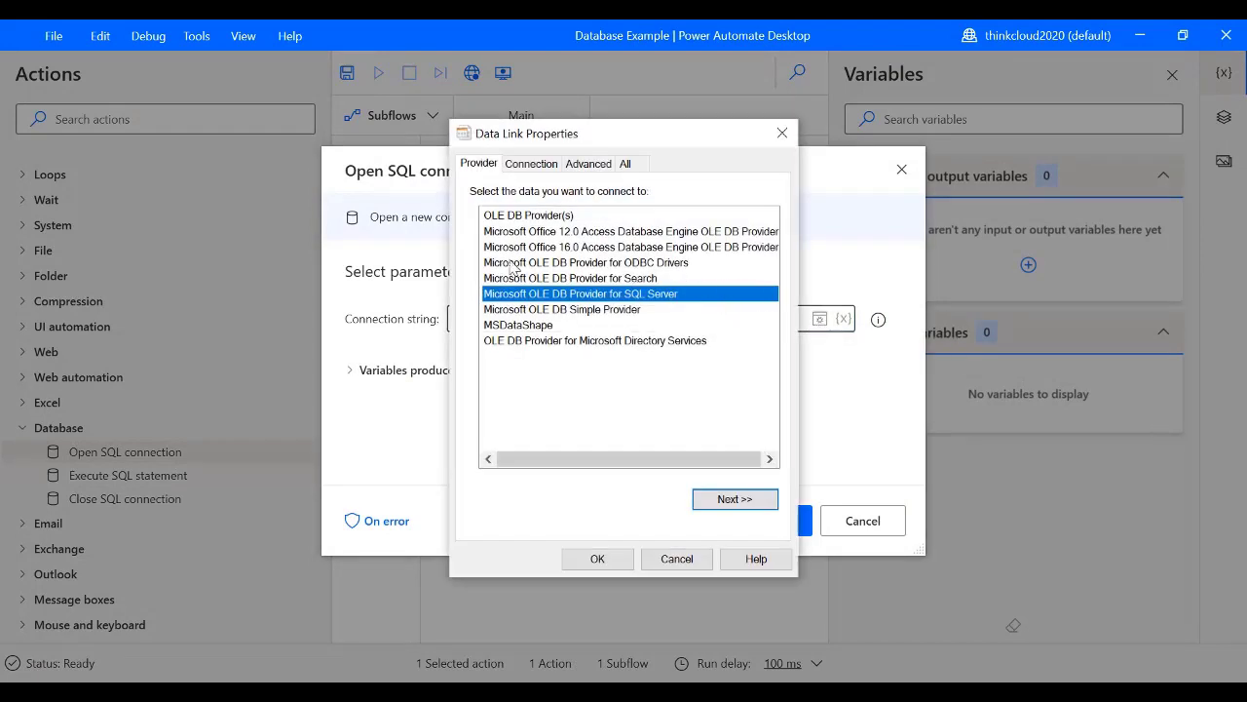
pyautogui.click(630, 247)
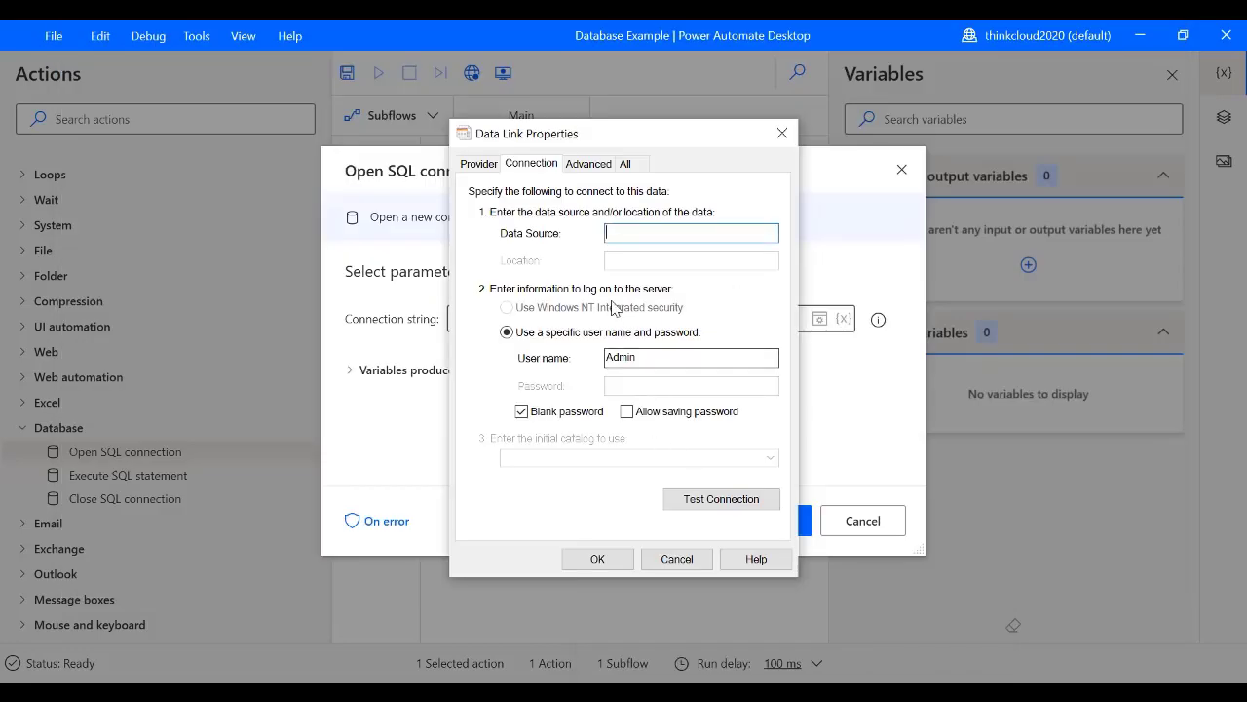
pyautogui.write('D:\\PAD_Folder_Test\\')
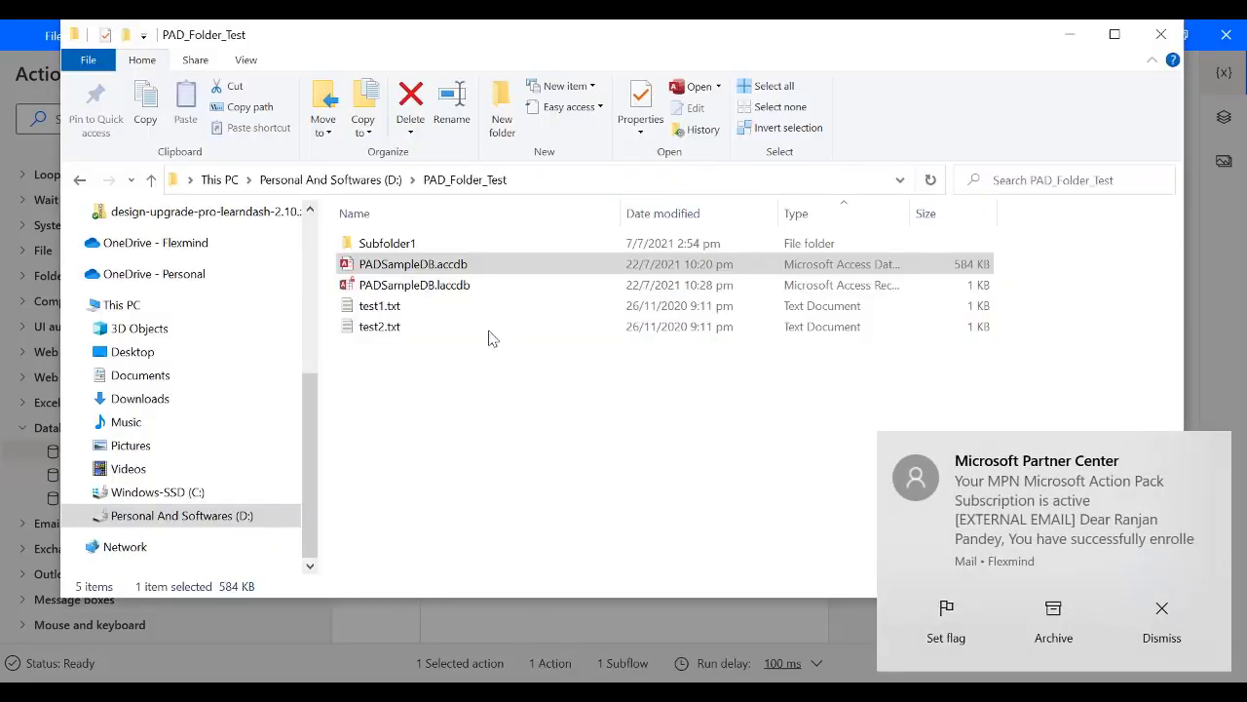
pyautogui.click(411, 264)
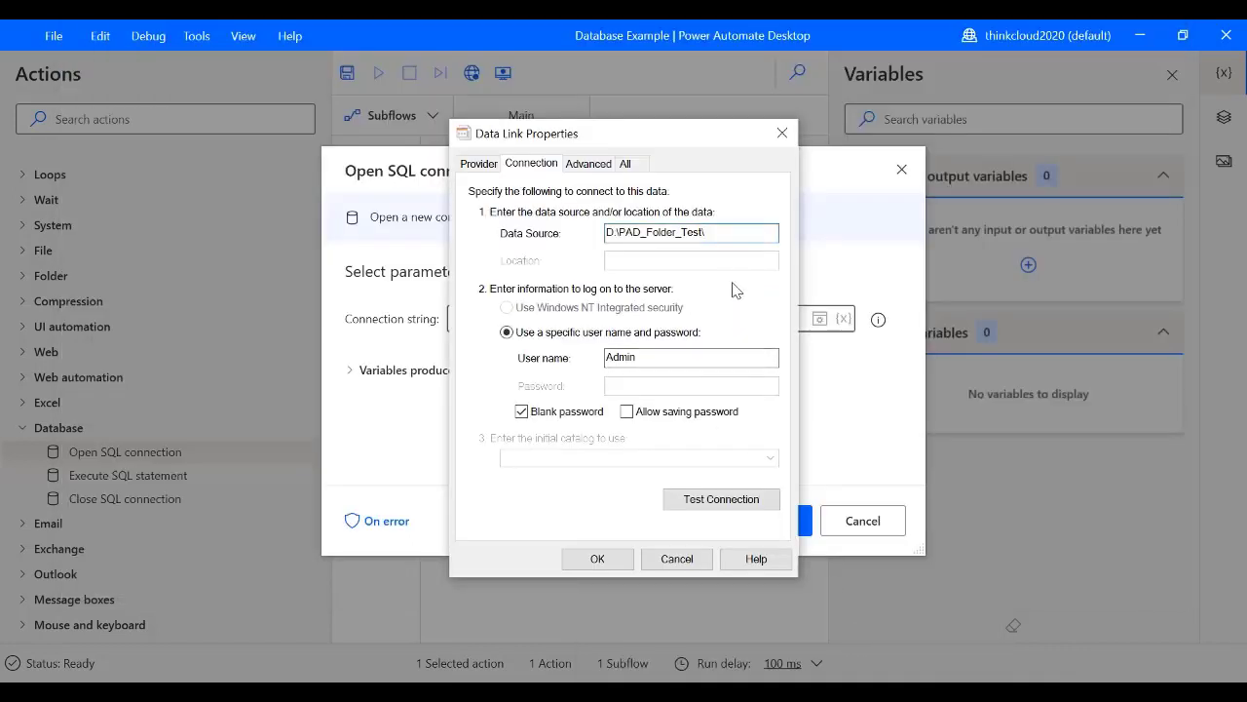
pyautogui.write('PADSampleDB.accdb')
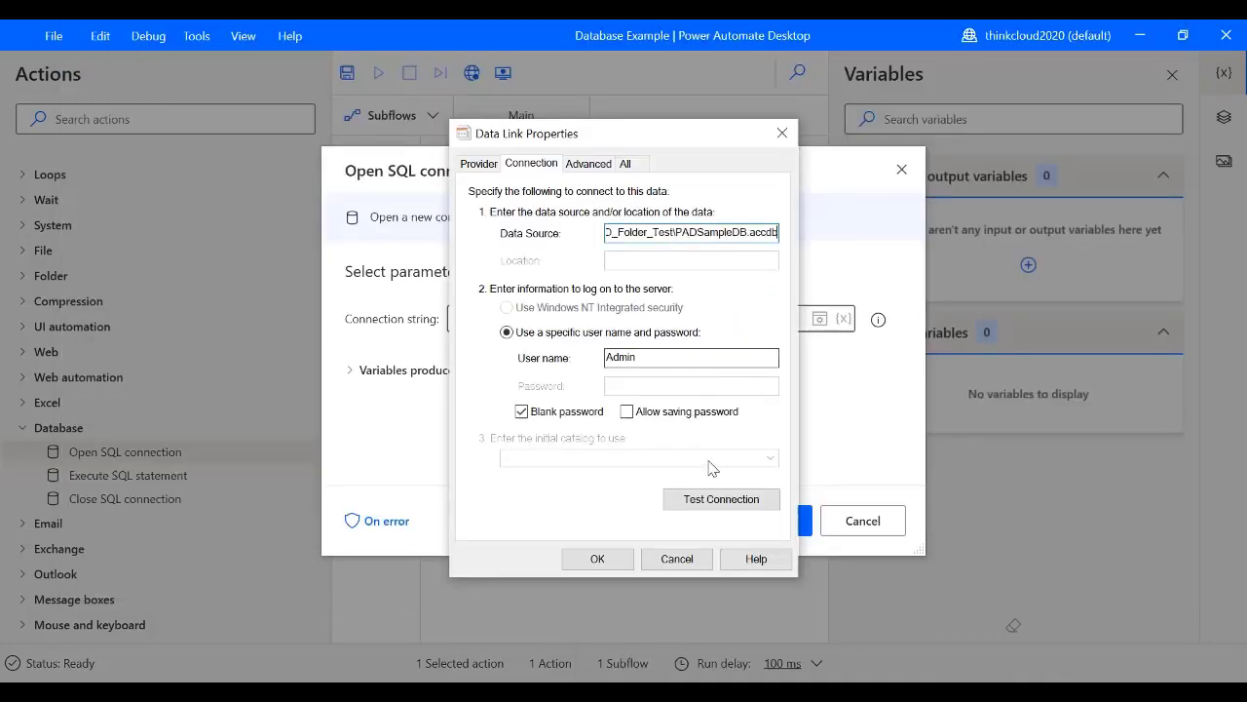
pyautogui.click(721, 499)
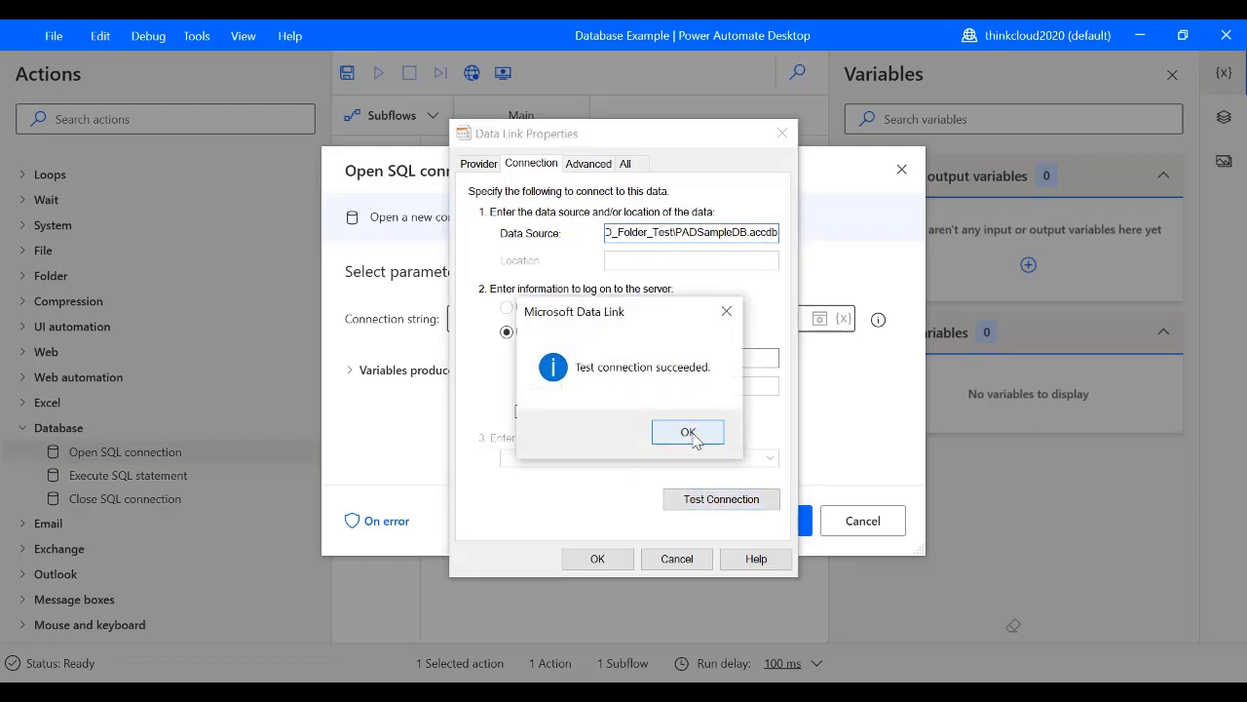
pyautogui.click(688, 432)
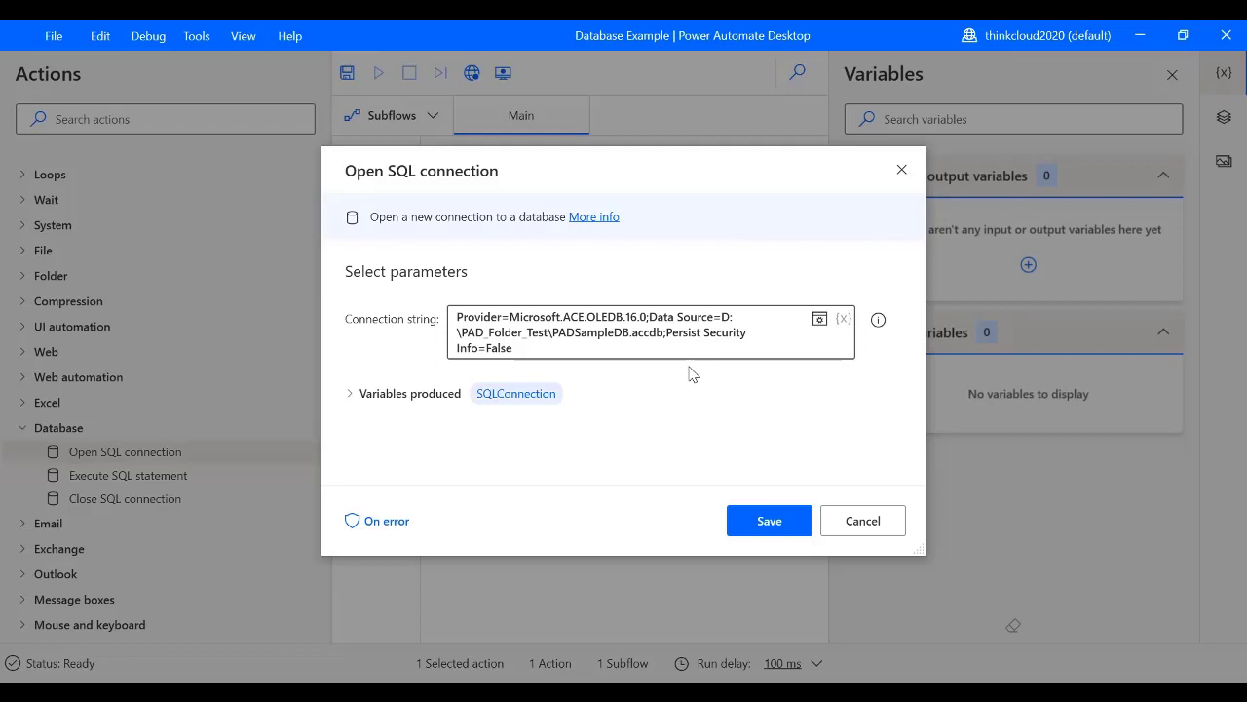
pyautogui.moveTo(407, 422)
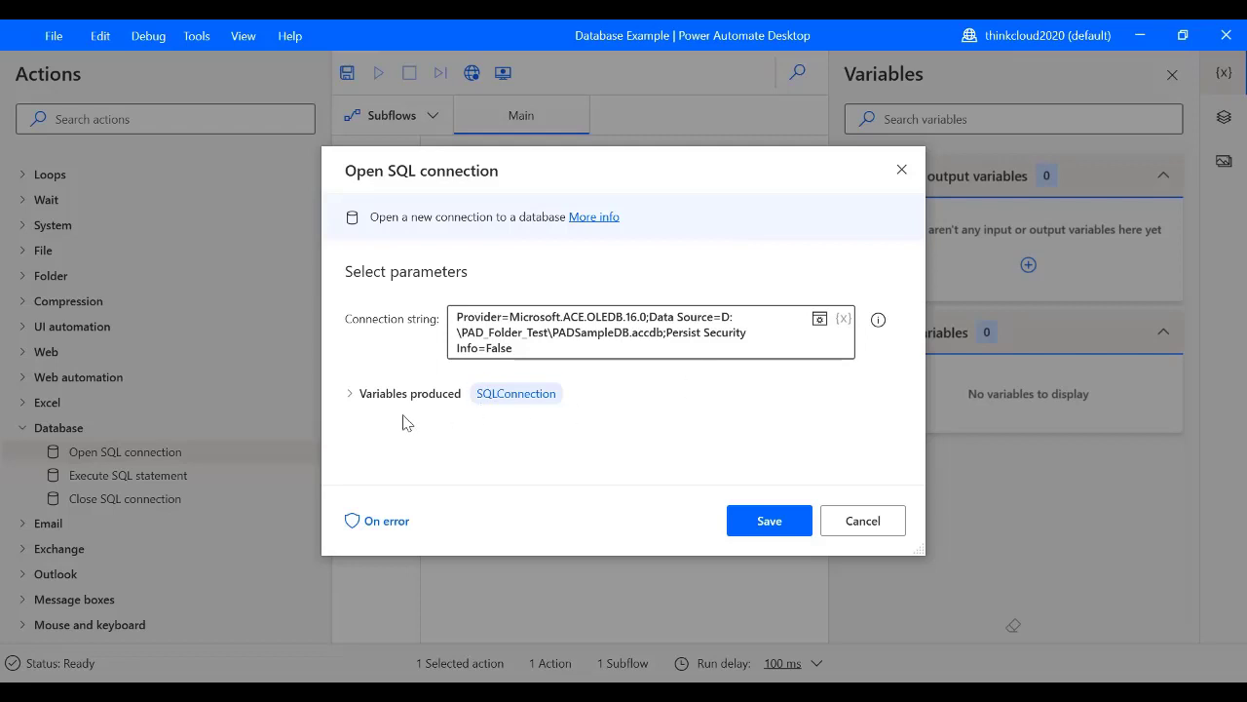
pyautogui.moveTo(756, 495)
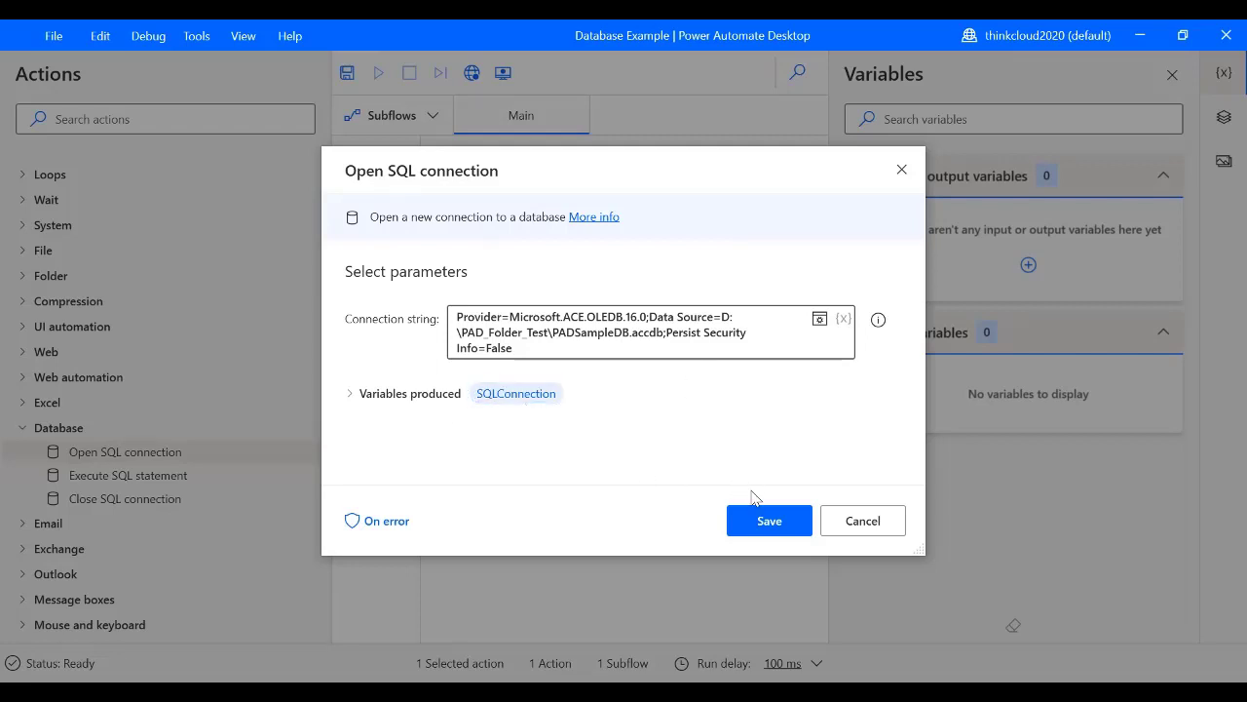
pyautogui.click(769, 521)
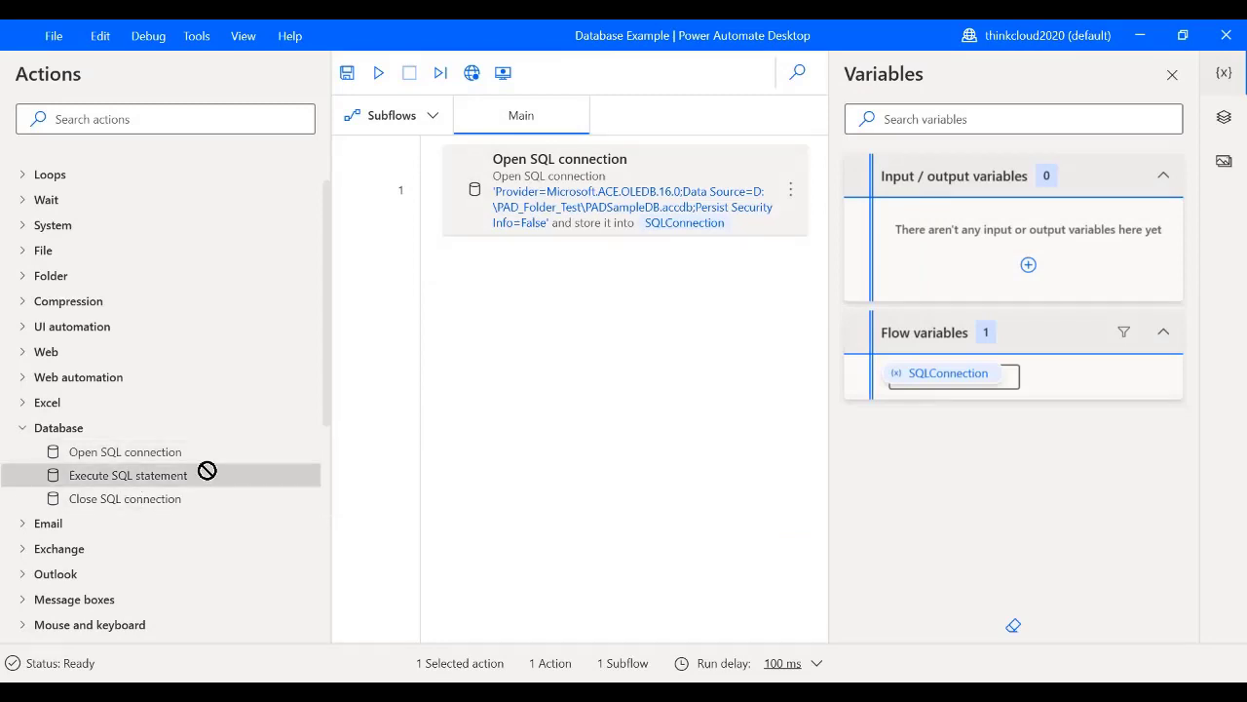
# Add an Execute SQL statement step running 'select * from Employee_Details' into QueryResult
pyautogui.doubleClick(128, 475)
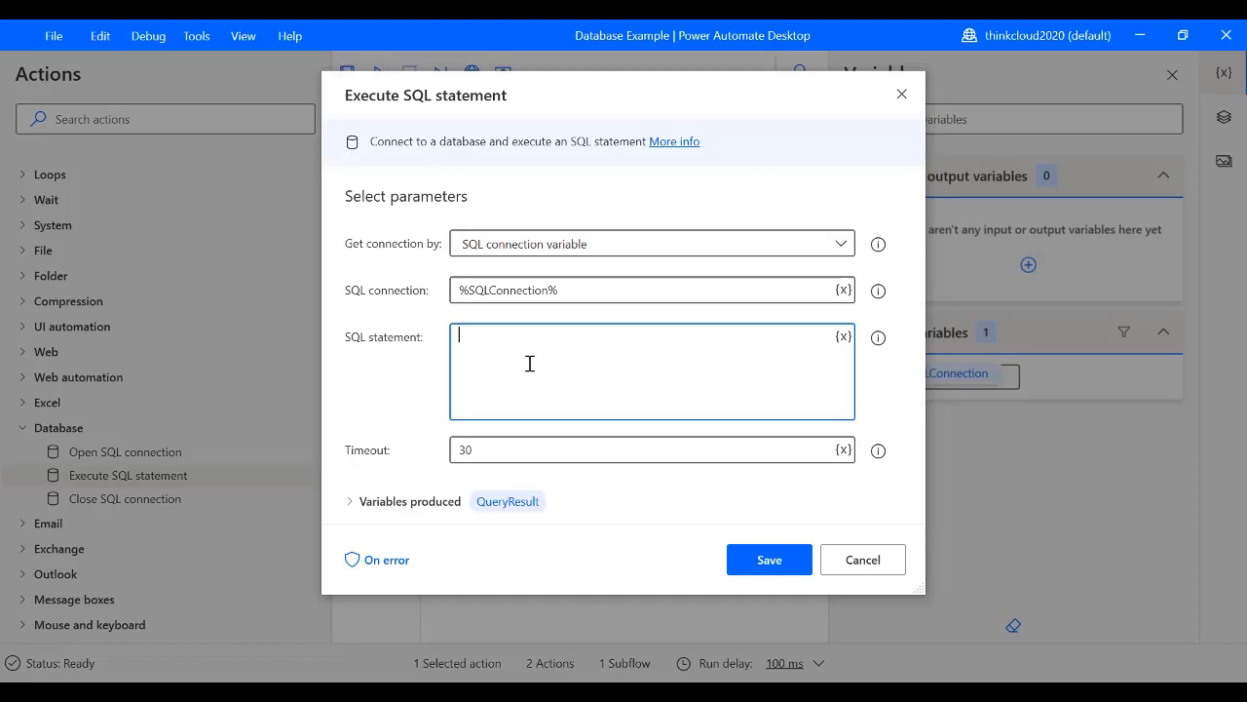
pyautogui.write('select')
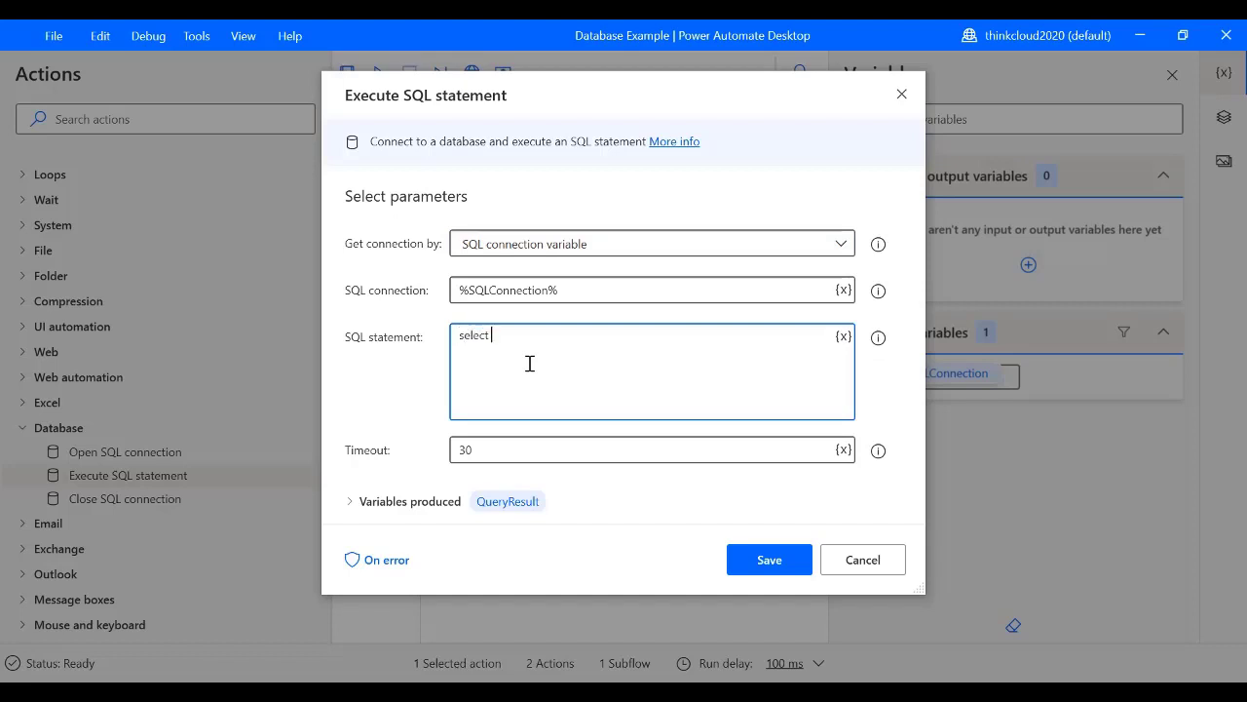
pyautogui.write('* from')
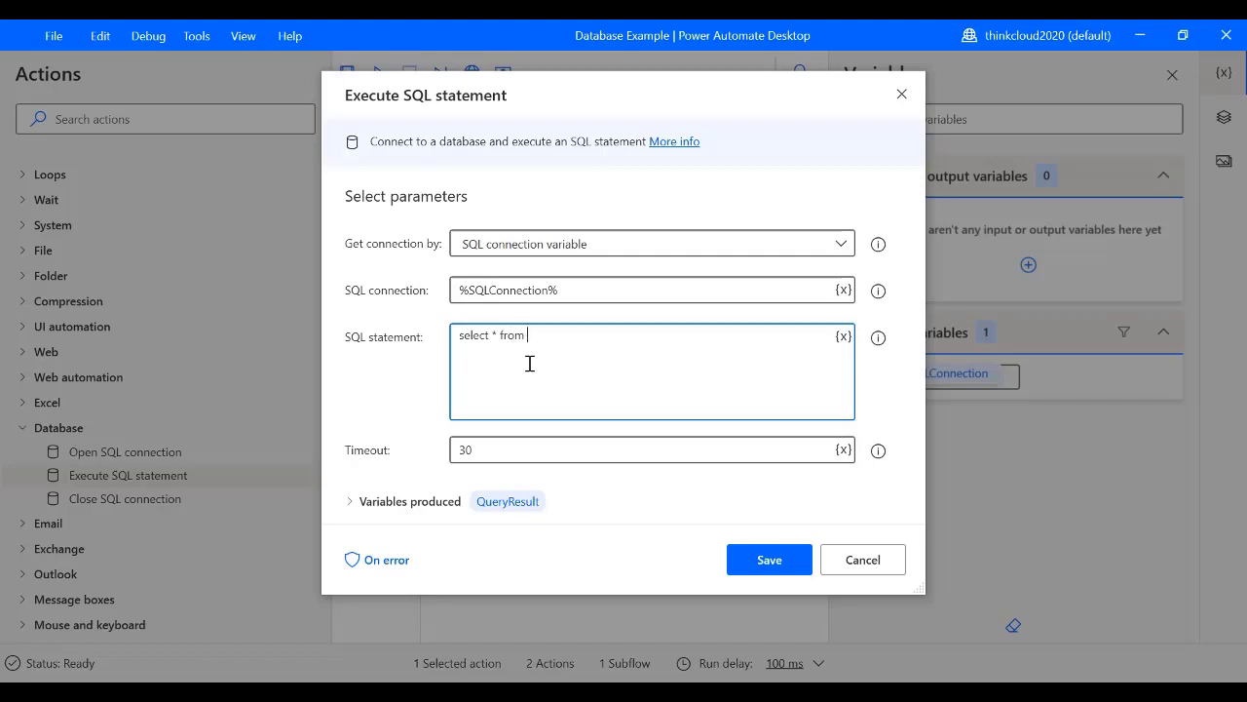
pyautogui.write('Employee')
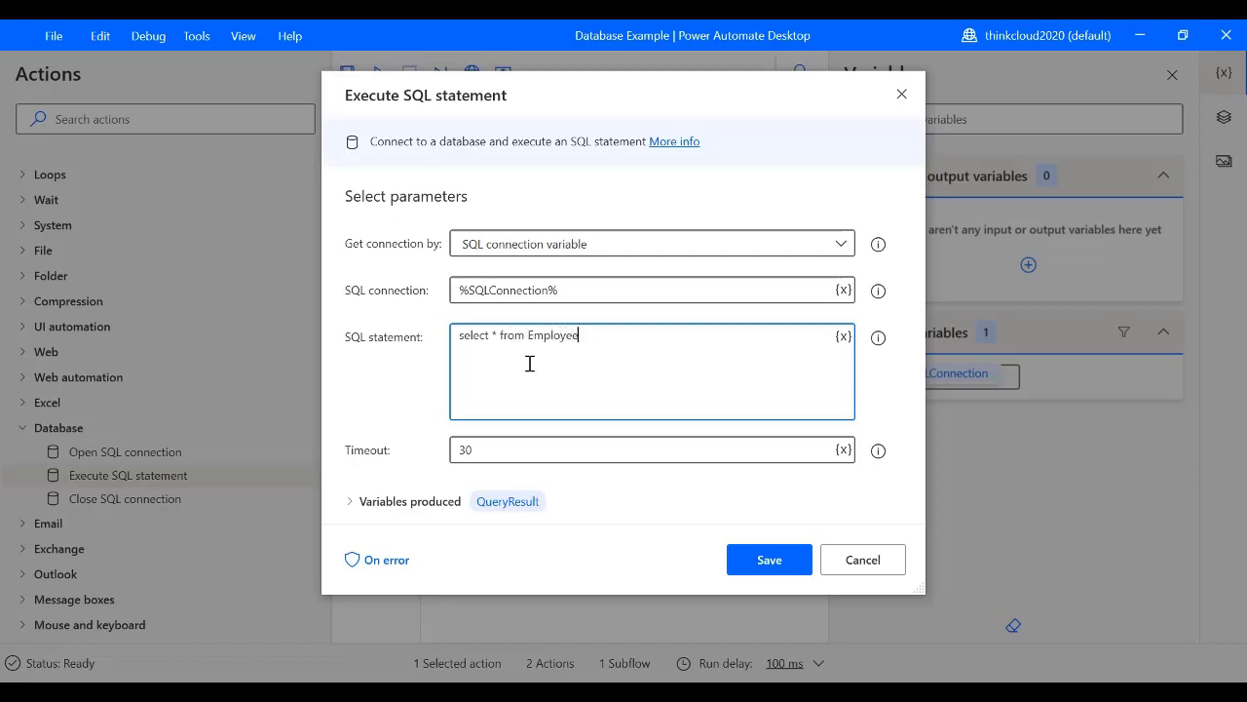
pyautogui.write('_d')
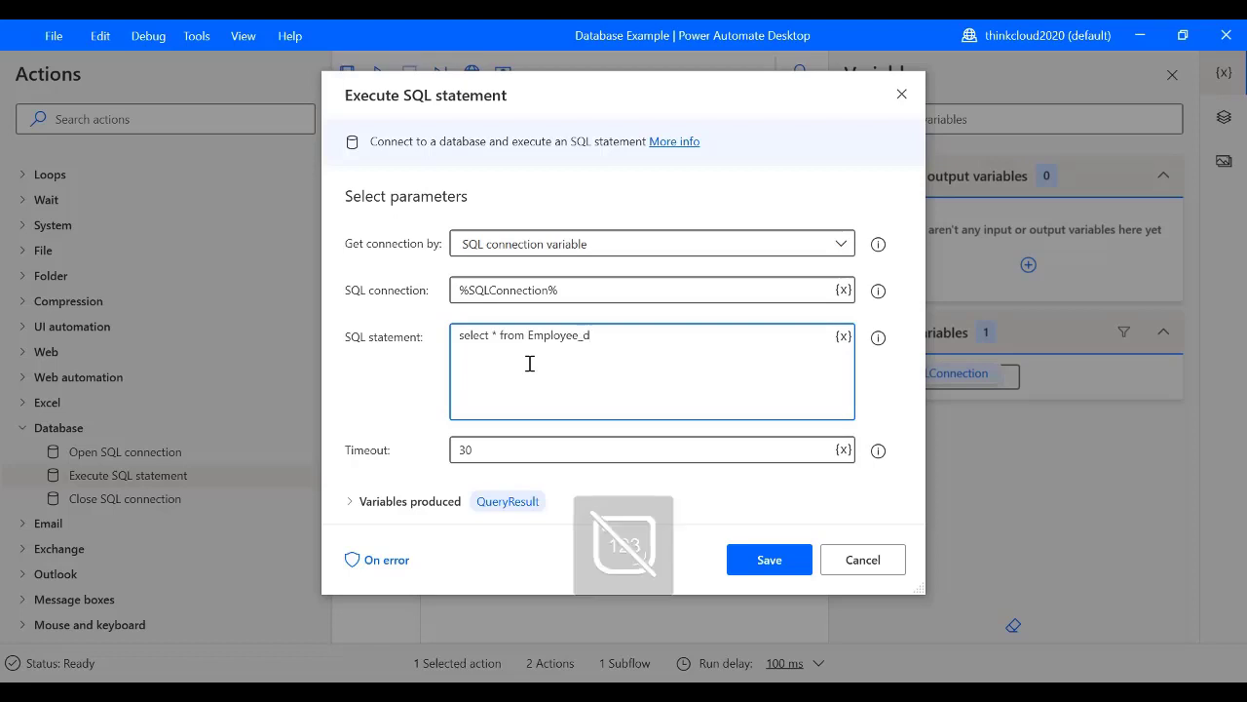
pyautogui.press('Backspace')
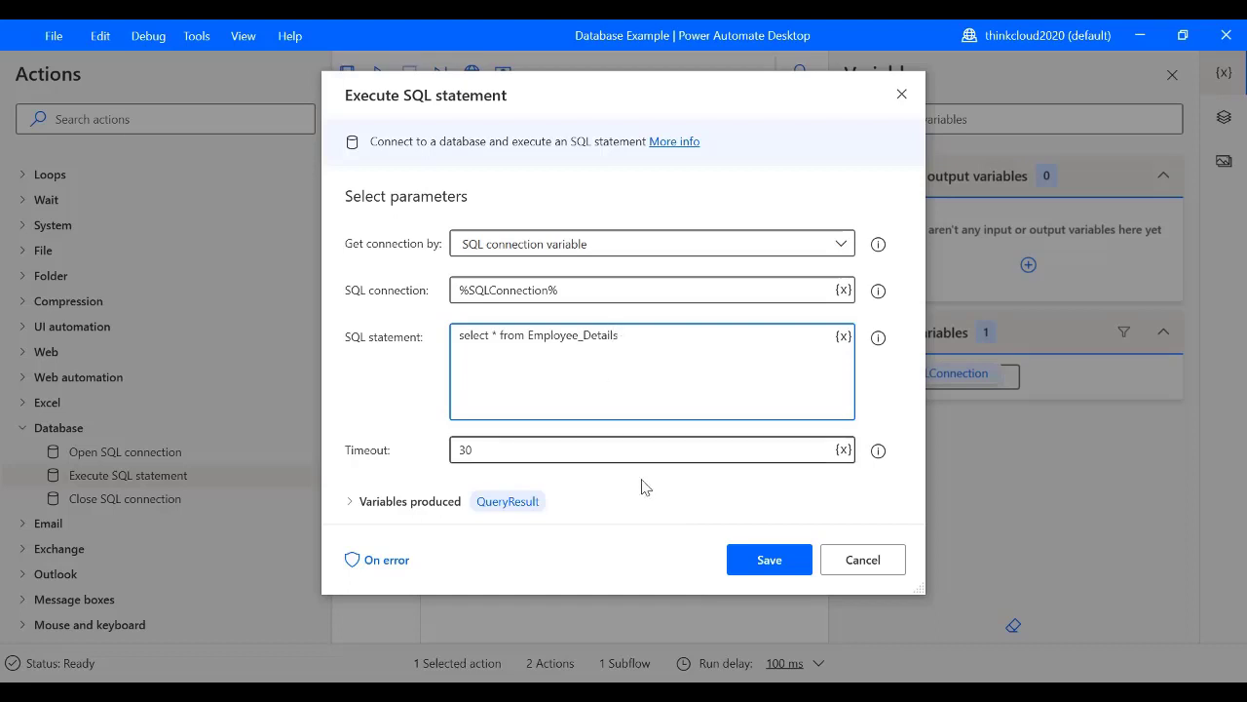
pyautogui.click(768, 559)
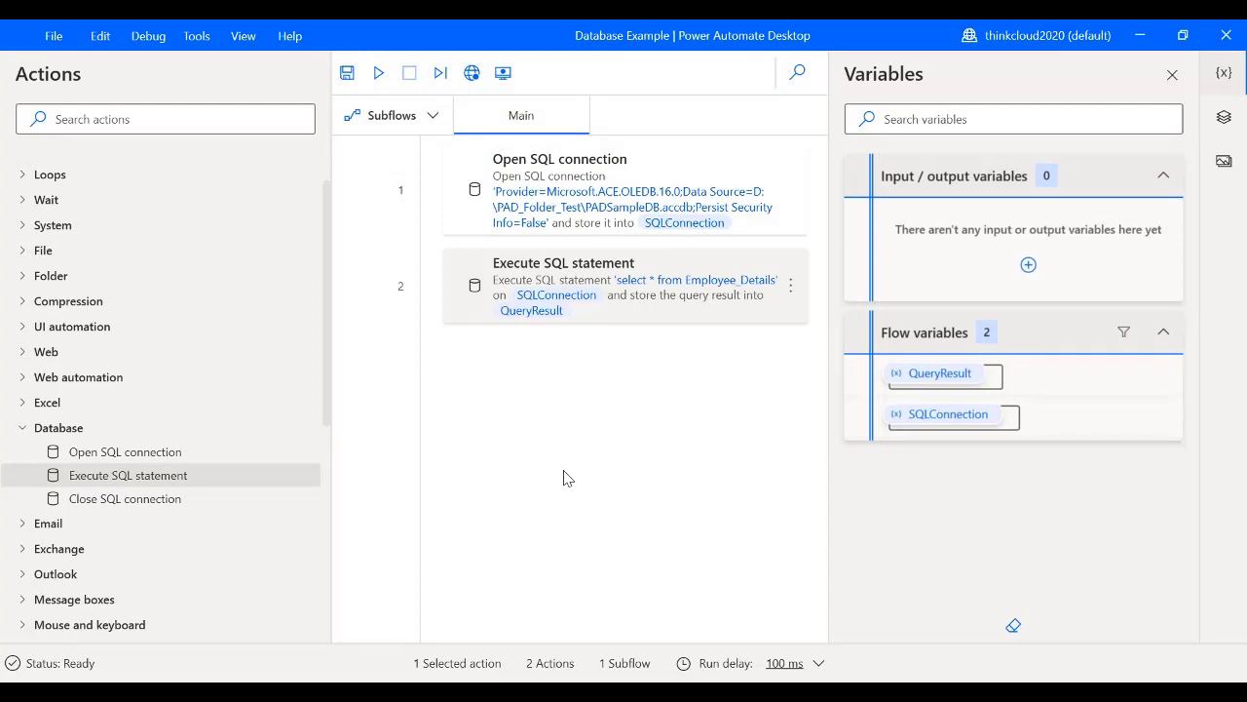
# Add a Display message step titled 'SQL Result' that shows %QueryResult%
pyautogui.click(165, 119)
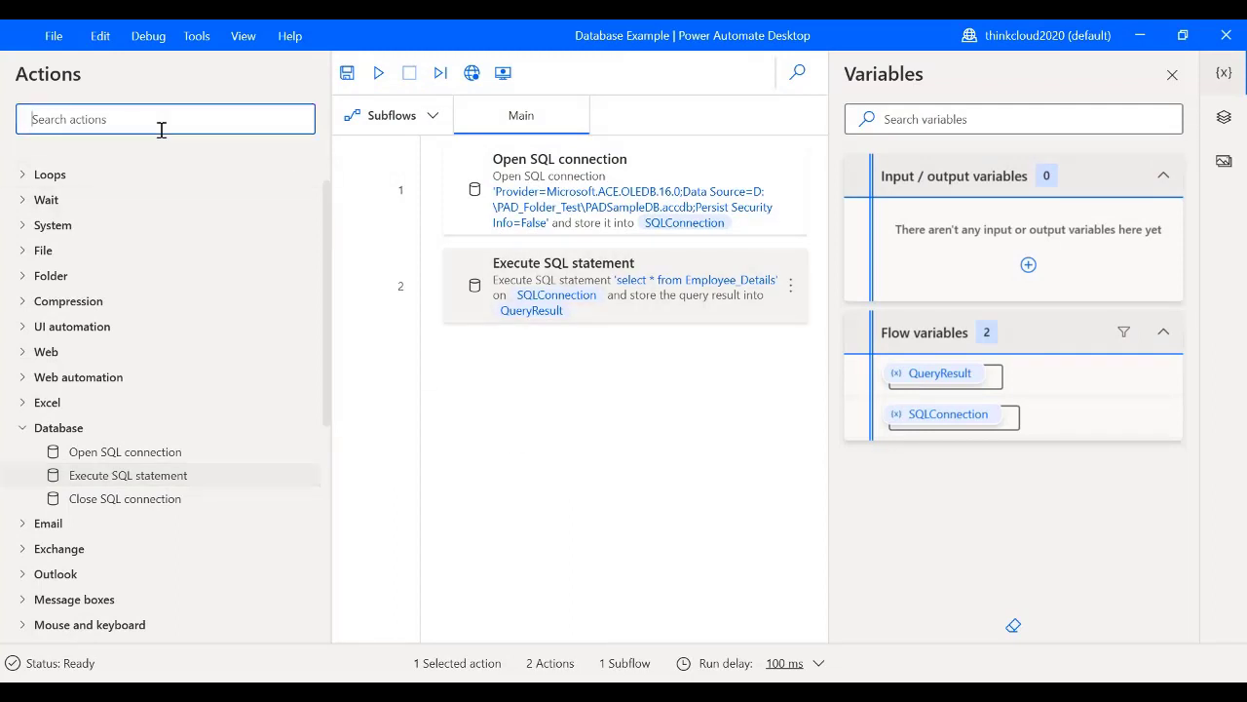
pyautogui.write('display')
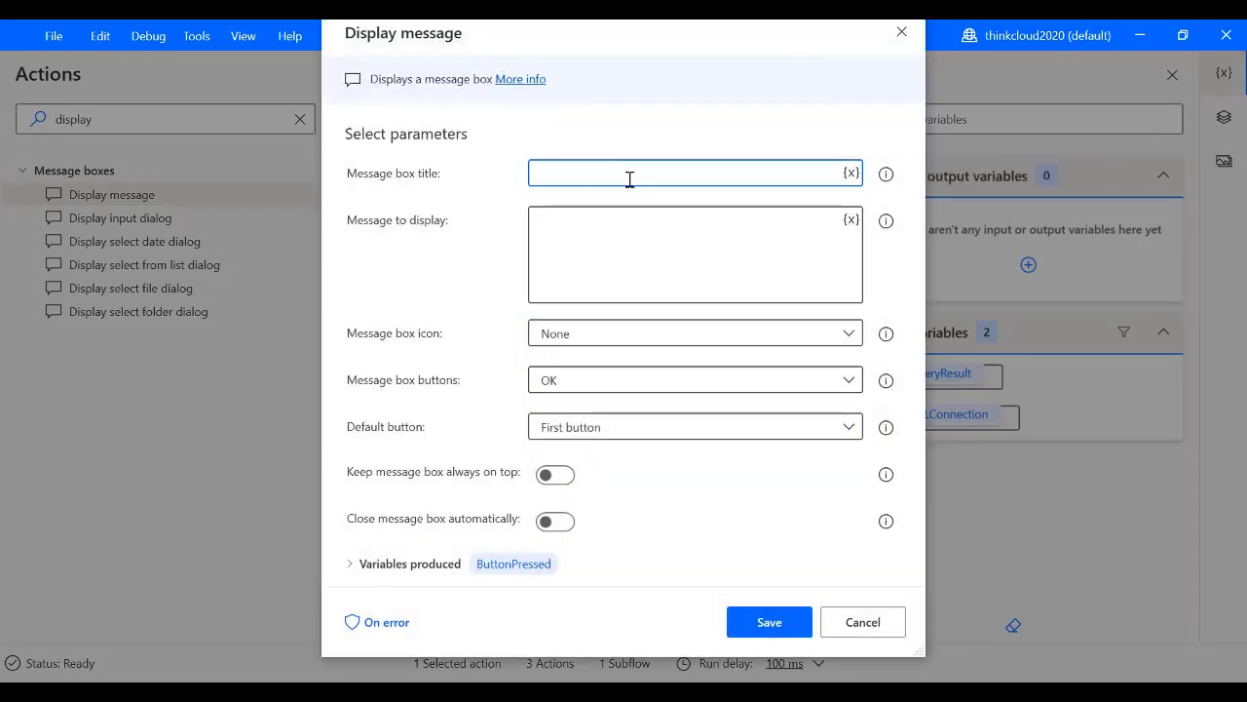
pyautogui.write('SQL')
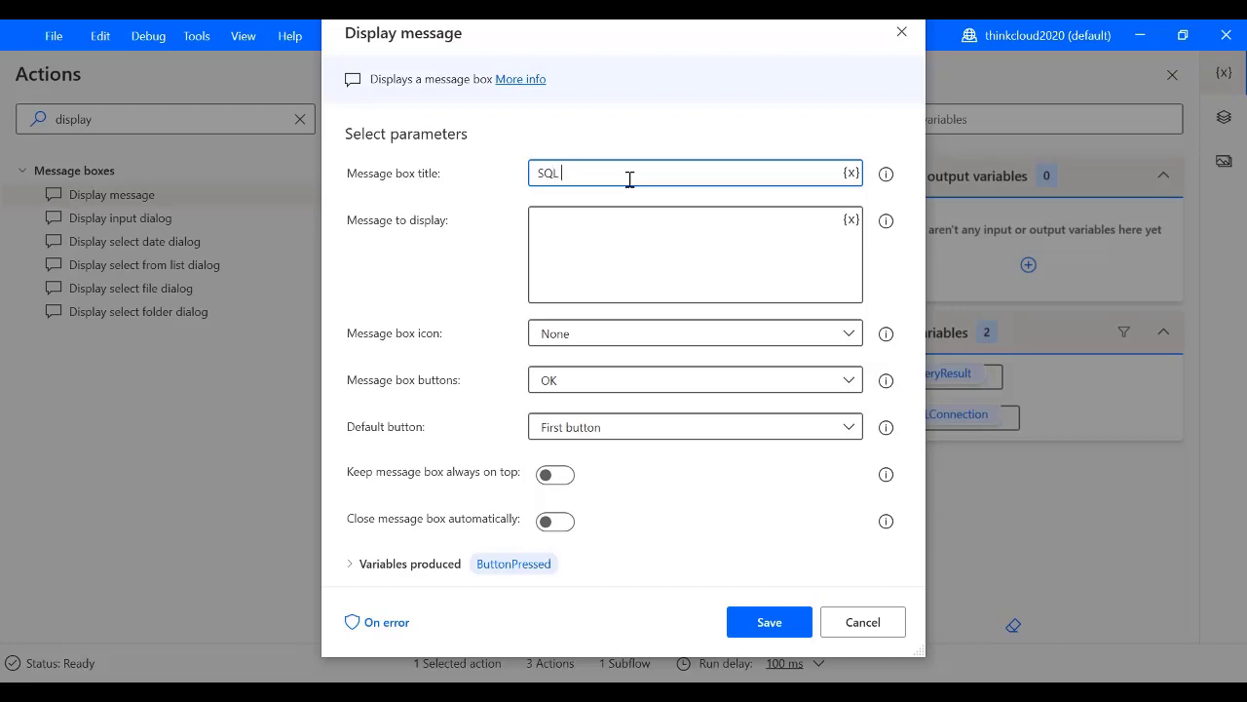
pyautogui.write('Result')
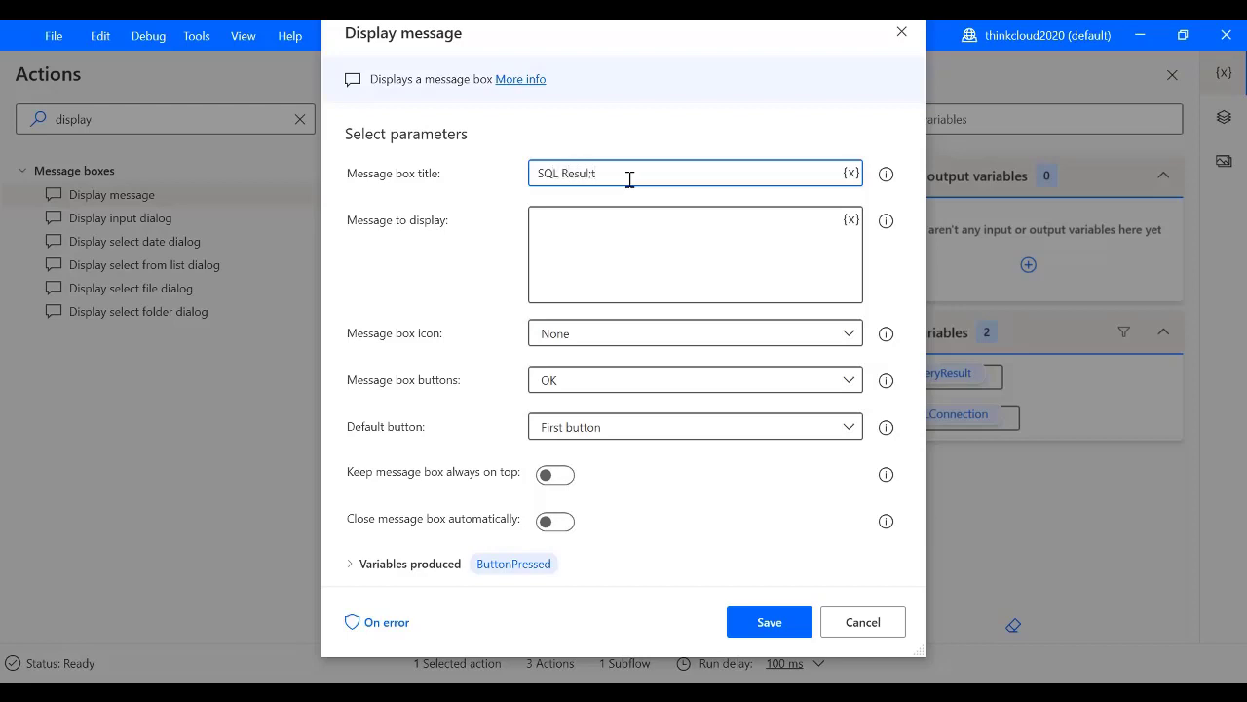
pyautogui.press('Backspace')
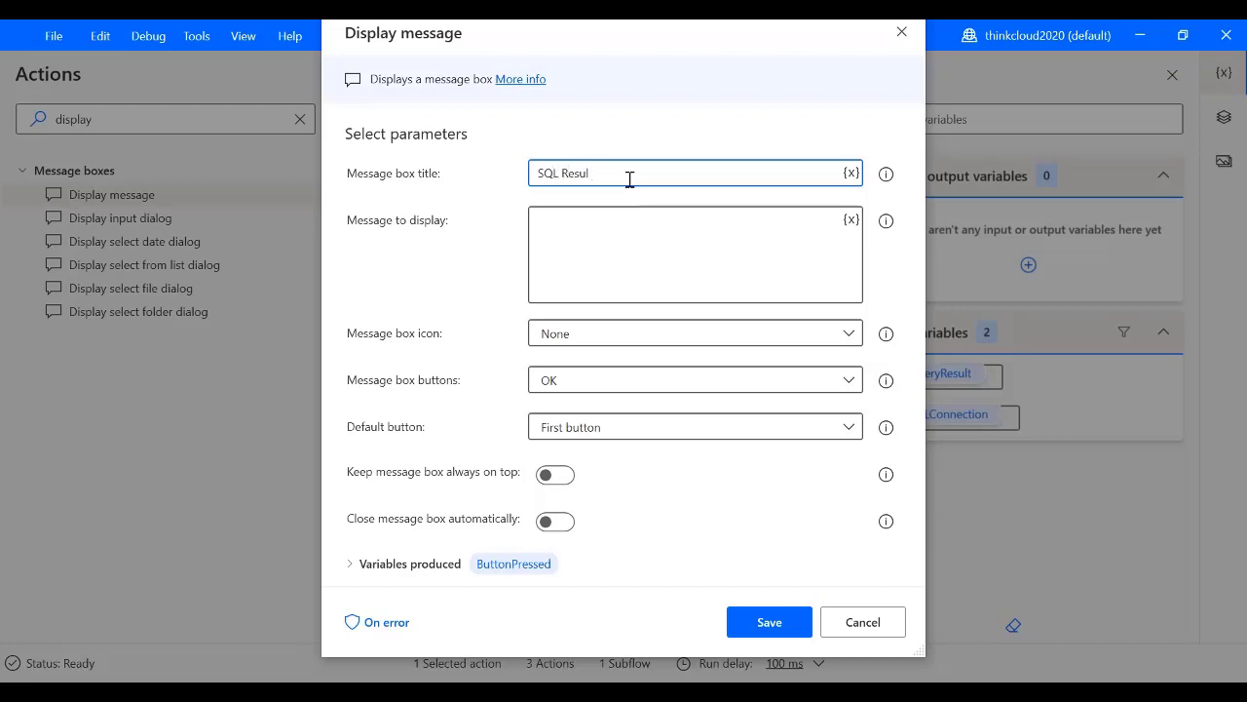
pyautogui.click(851, 219)
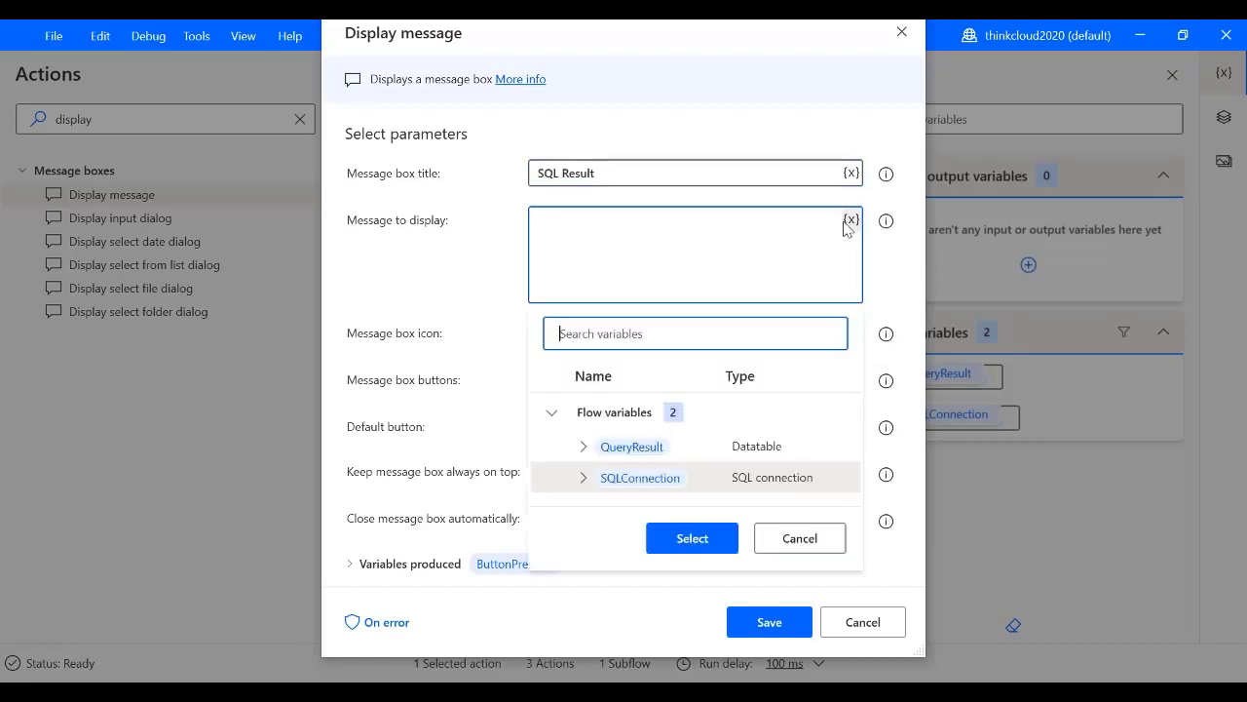
pyautogui.click(692, 537)
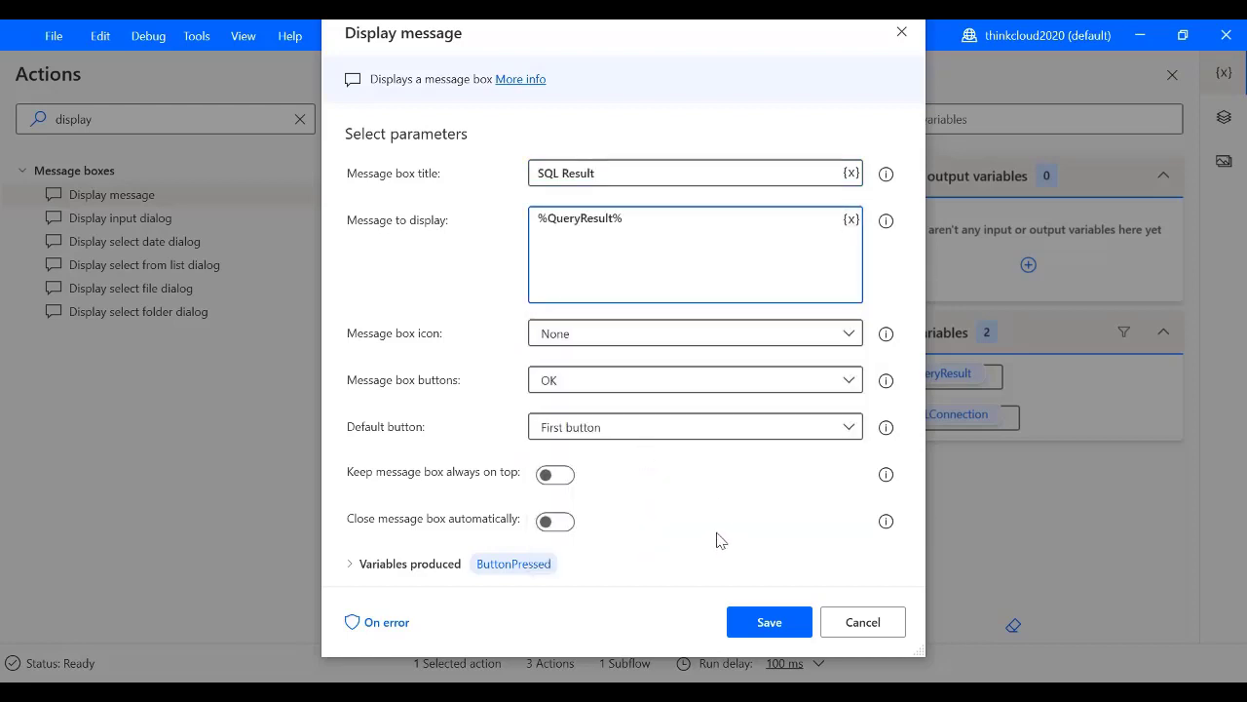
pyautogui.moveTo(701, 397)
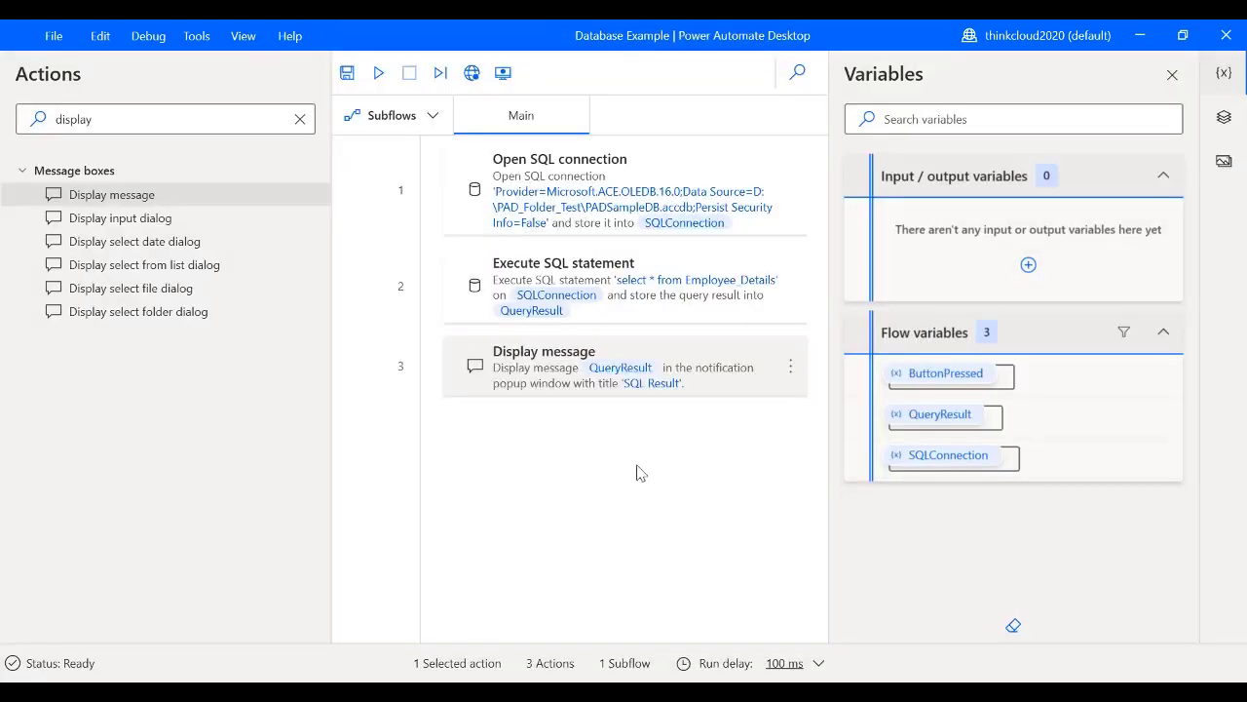
# Add Close SQL connection as the flow's fourth step
pyautogui.click(299, 119)
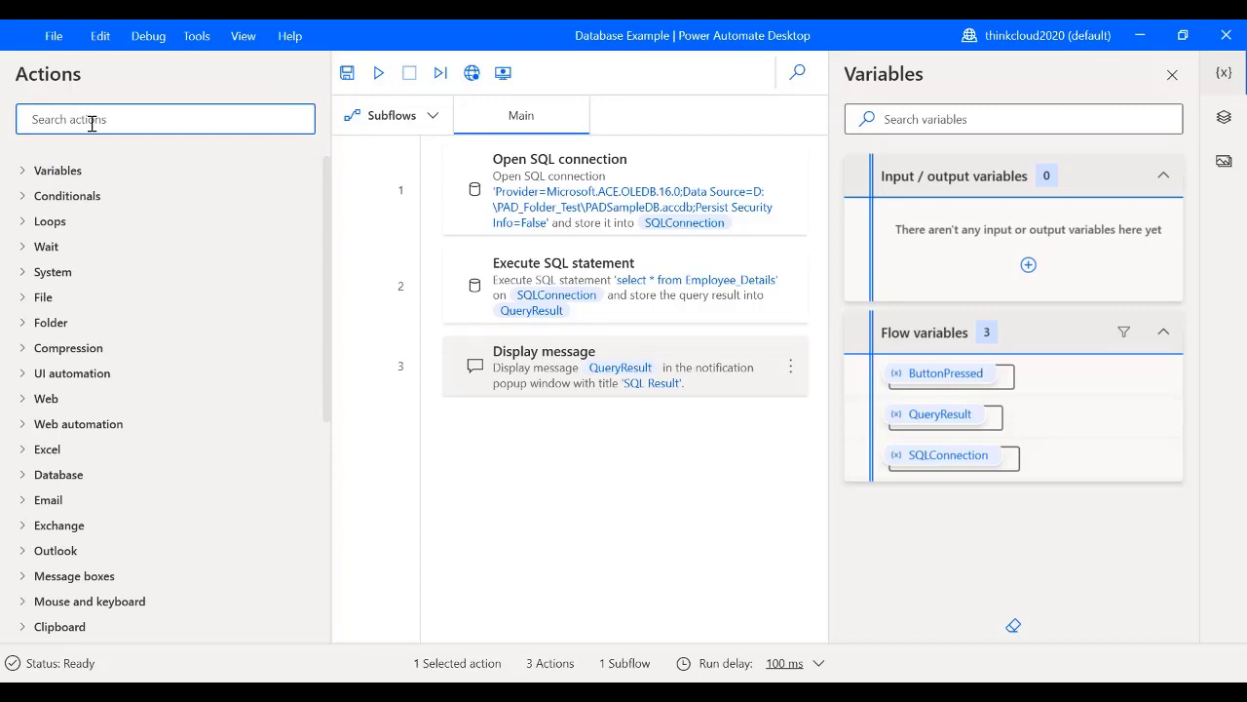
pyautogui.click(59, 475)
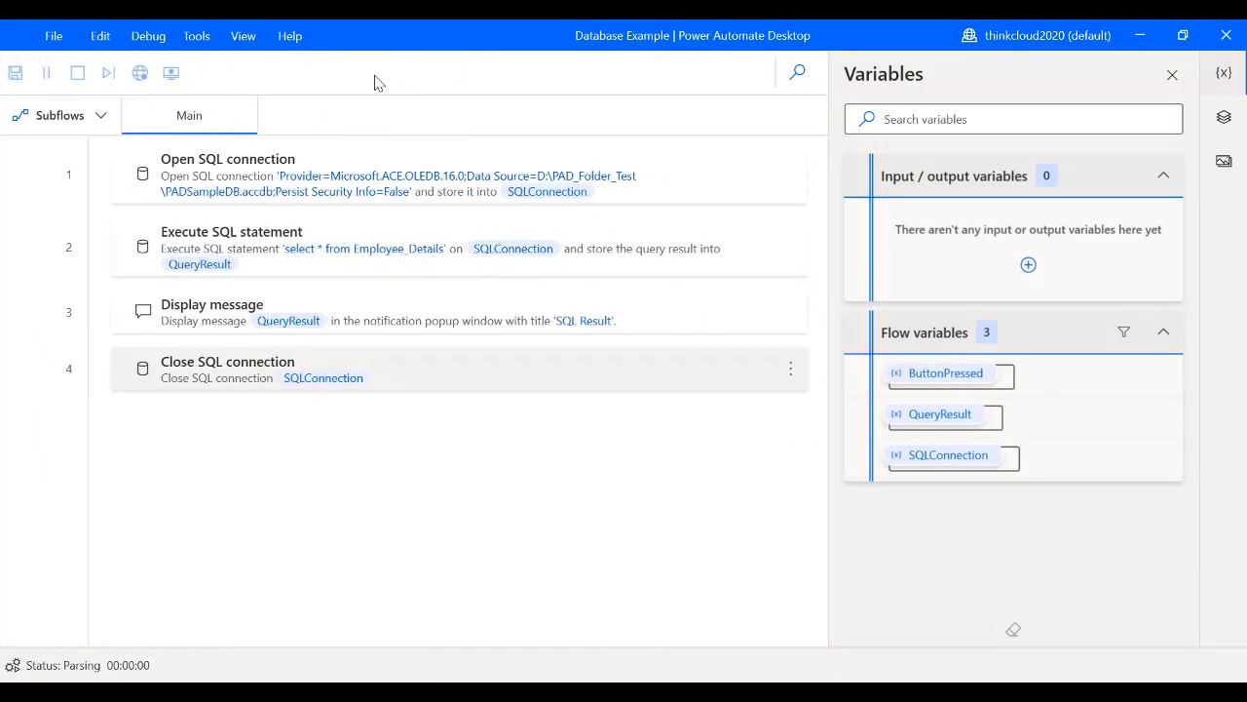
# Run the flow and dismiss the SQL Result box listing three employee rows
pyautogui.click(105, 72)
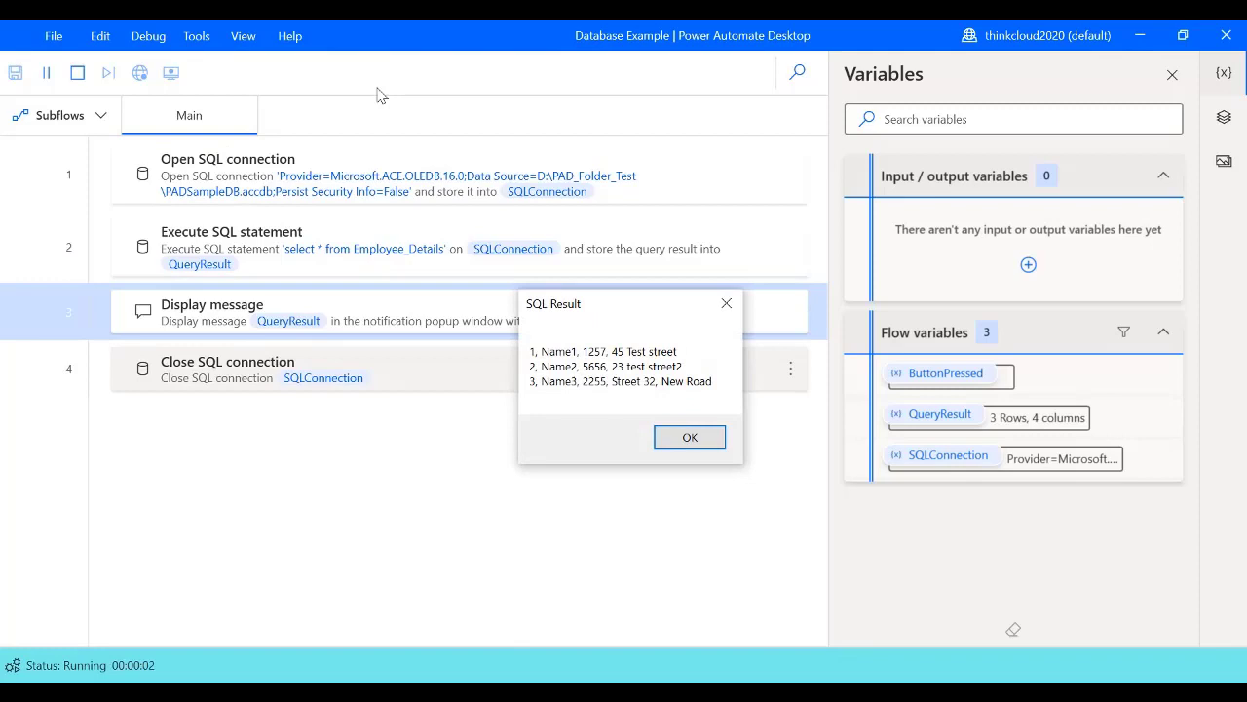
pyautogui.moveTo(600, 409)
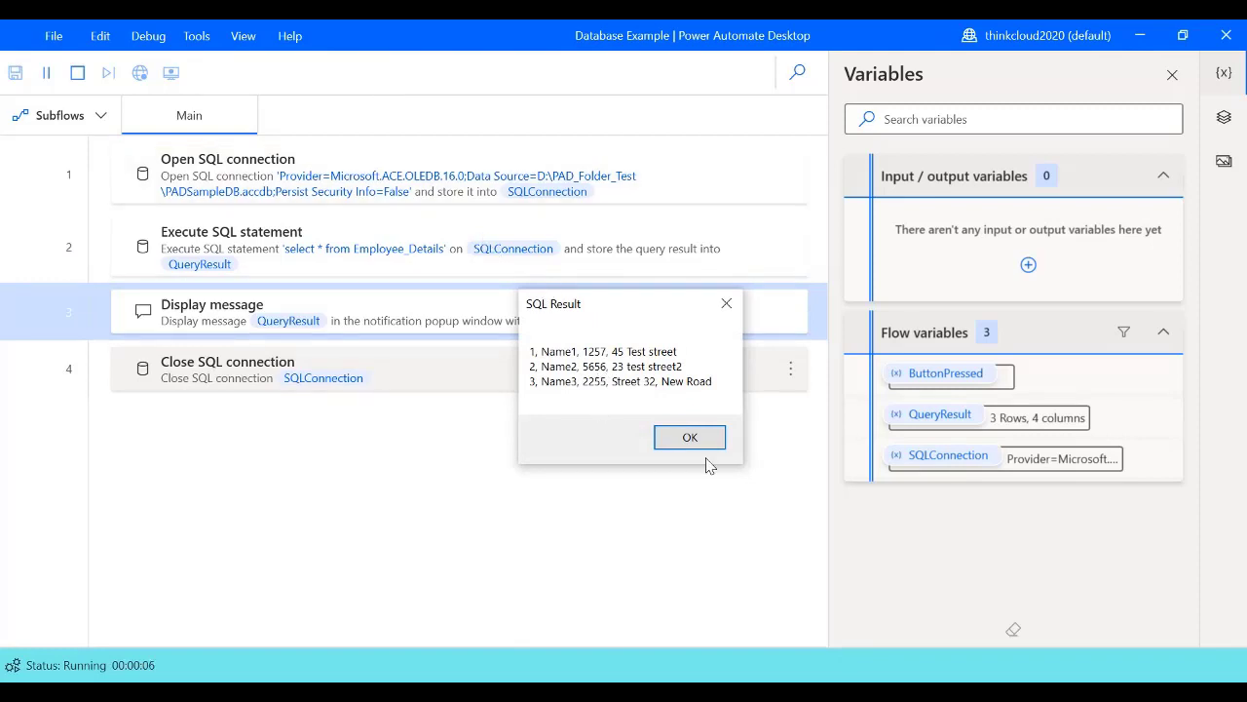
pyautogui.click(689, 437)
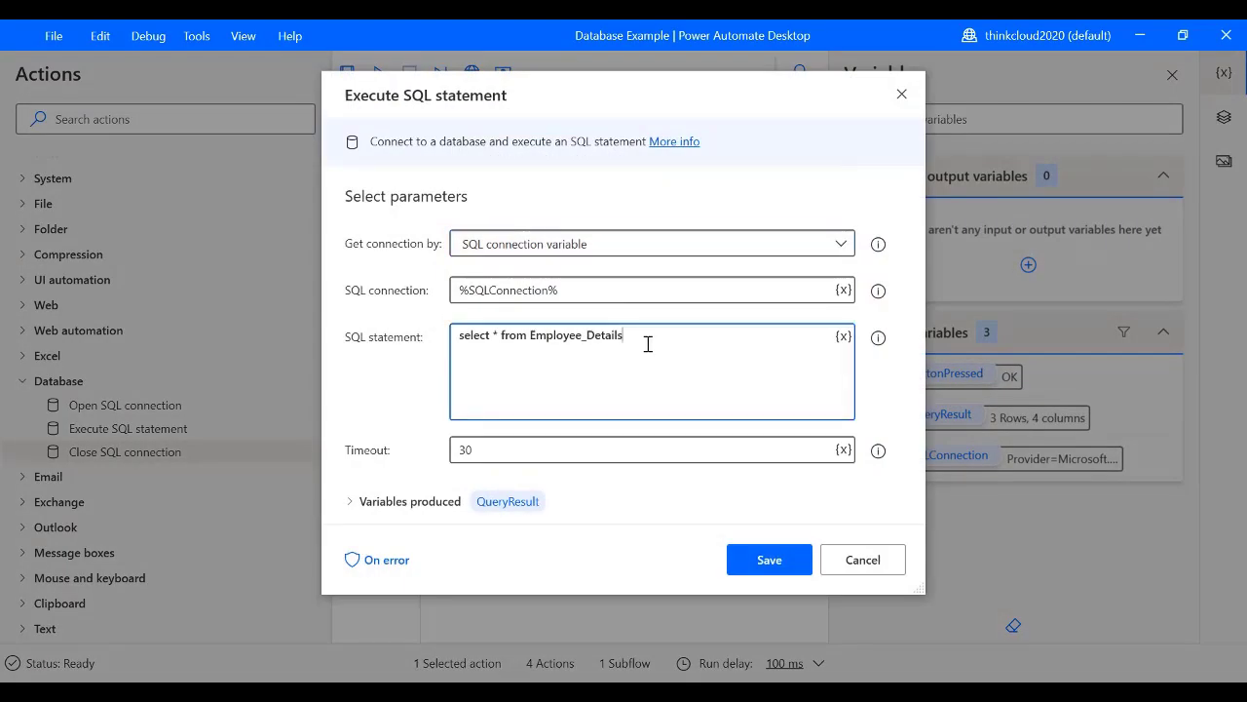
# Append 'where id = 2' to the SQL statement and save the step
pyautogui.write('where')
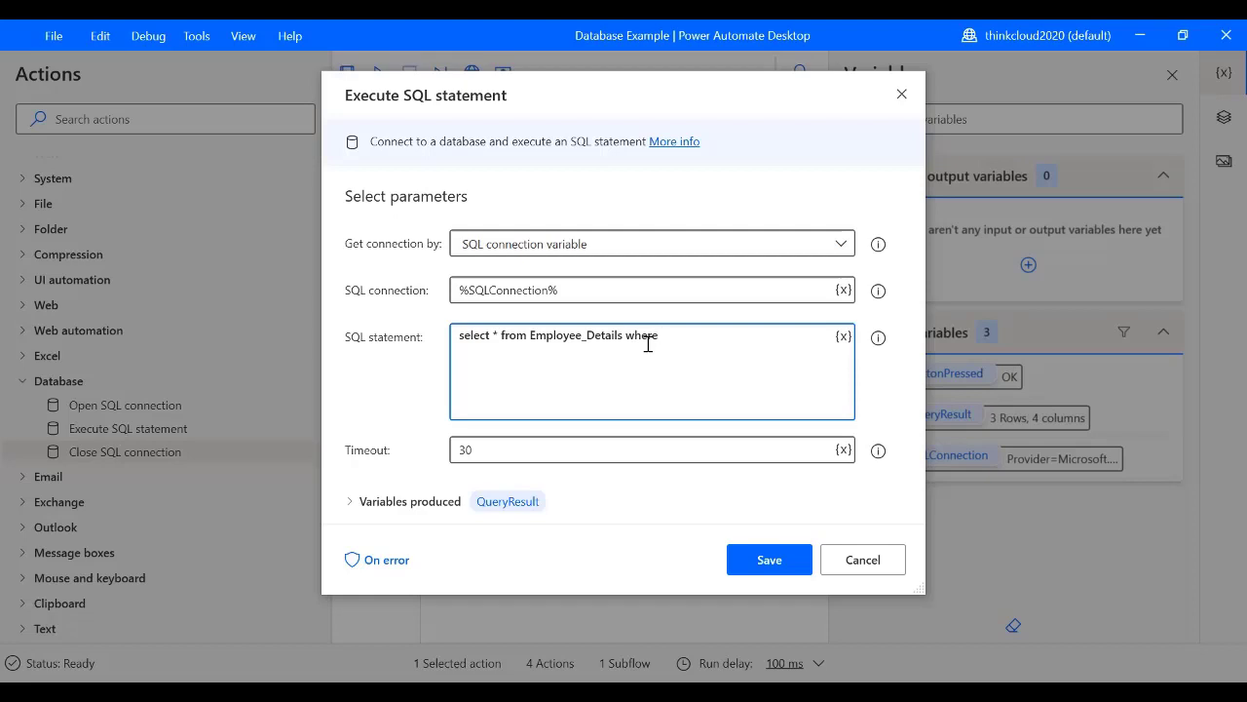
pyautogui.write('id =')
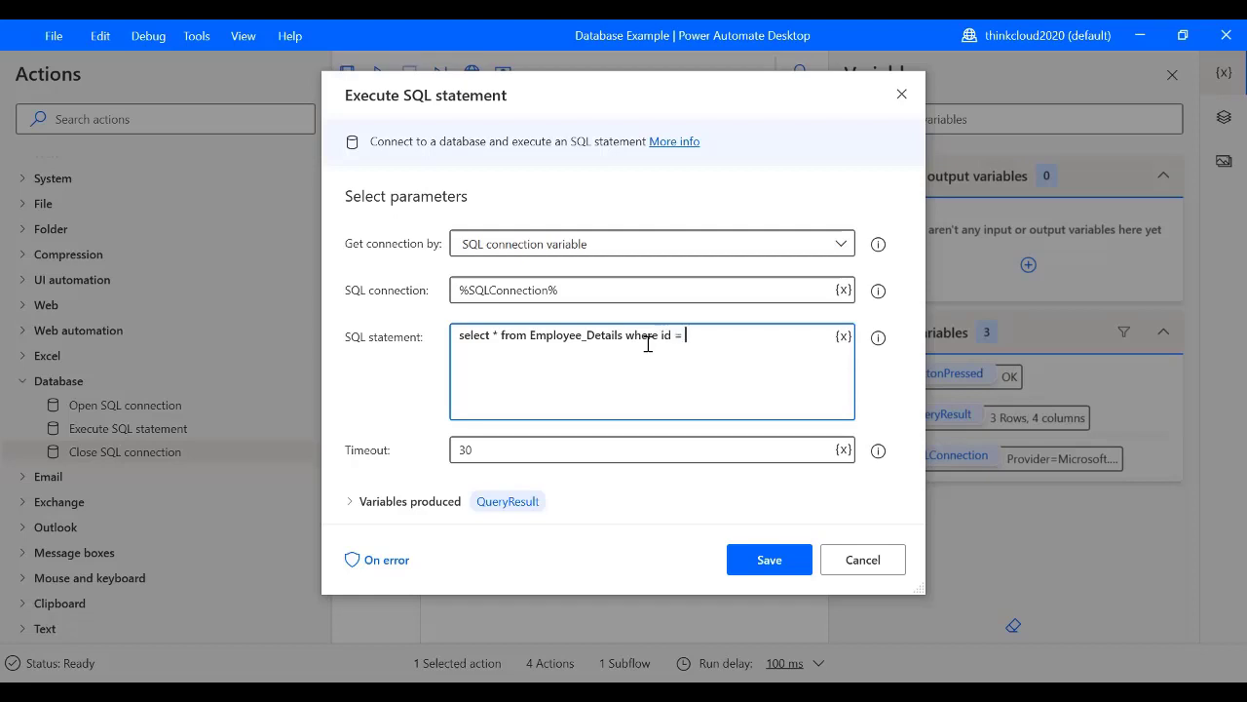
pyautogui.click(843, 335)
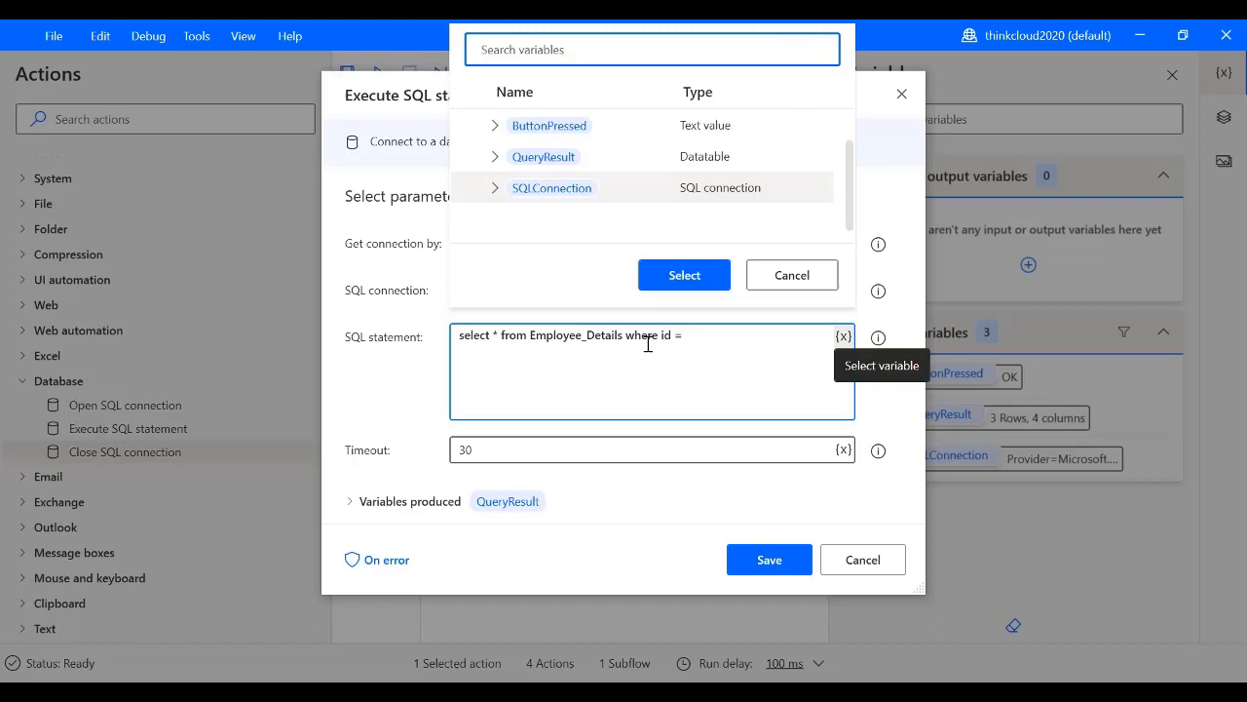
pyautogui.click(684, 274)
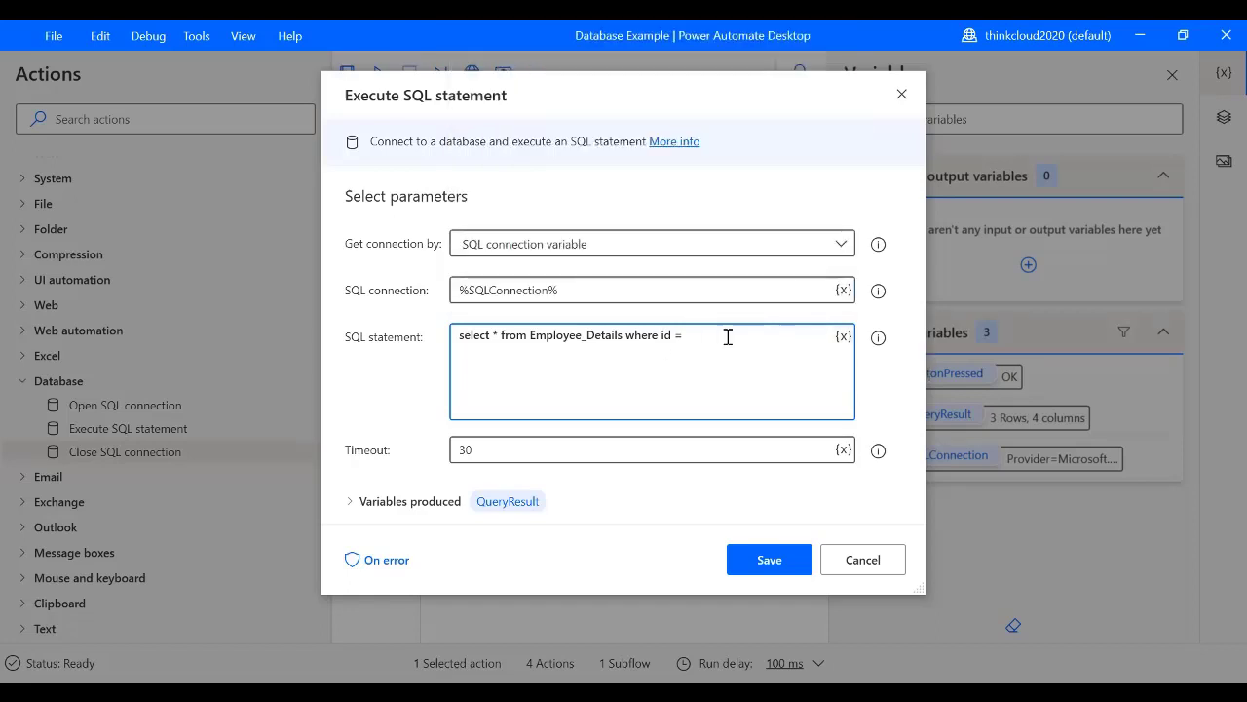
pyautogui.click(843, 336)
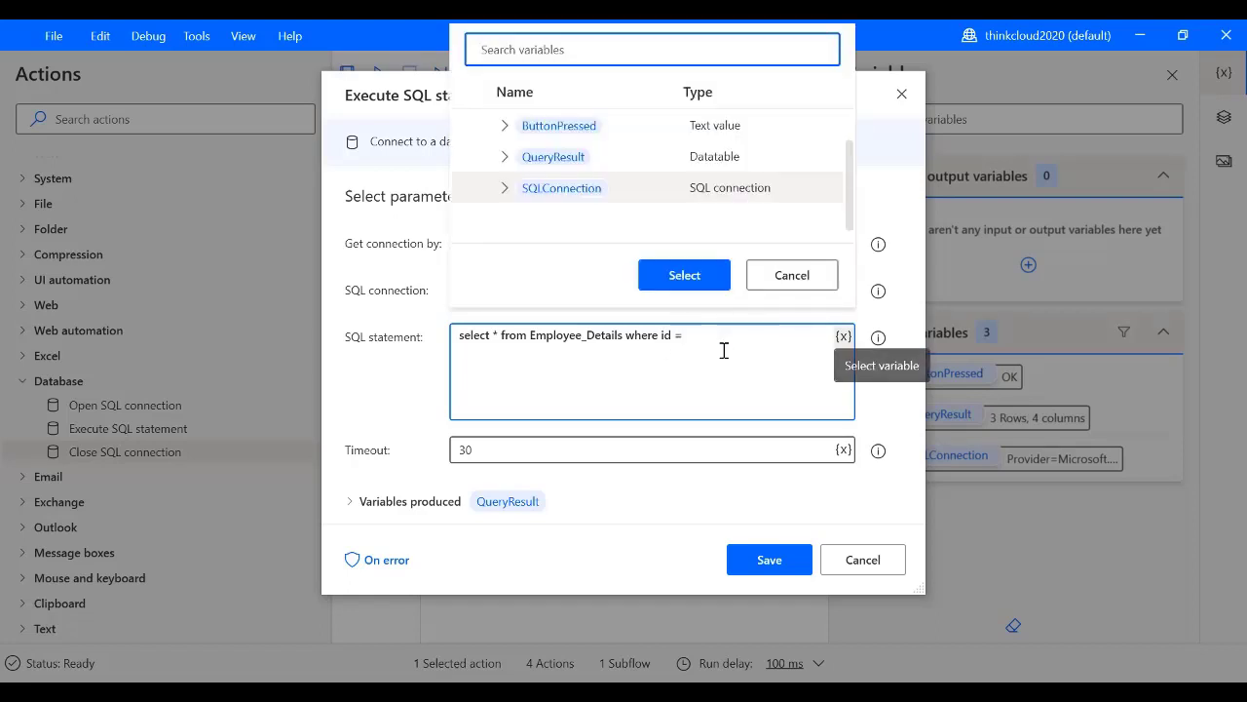
pyautogui.click(683, 275)
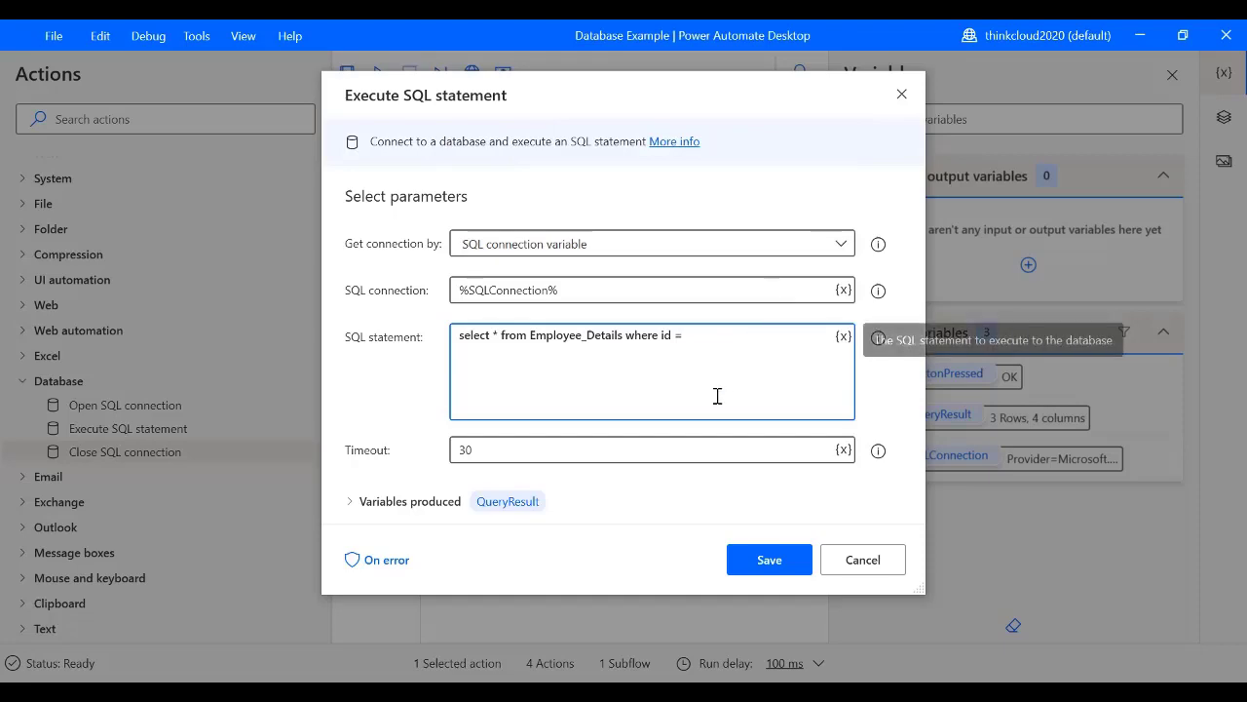
pyautogui.click(685, 335)
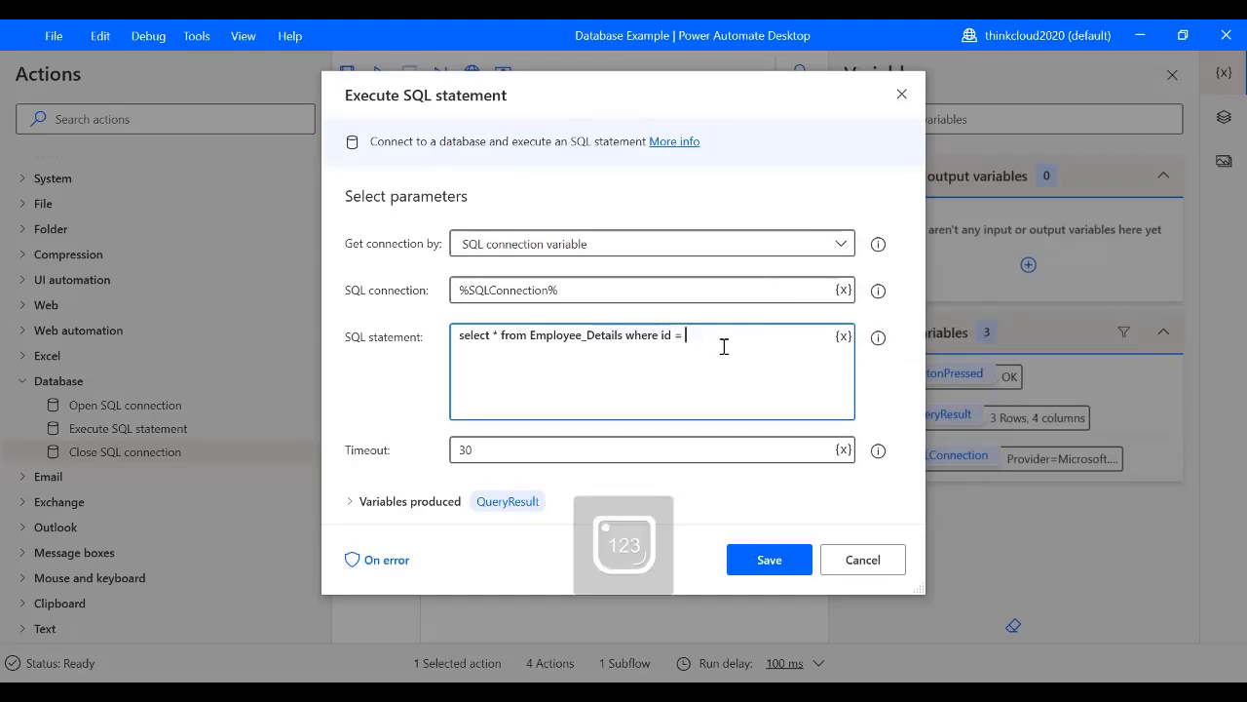
pyautogui.write('2')
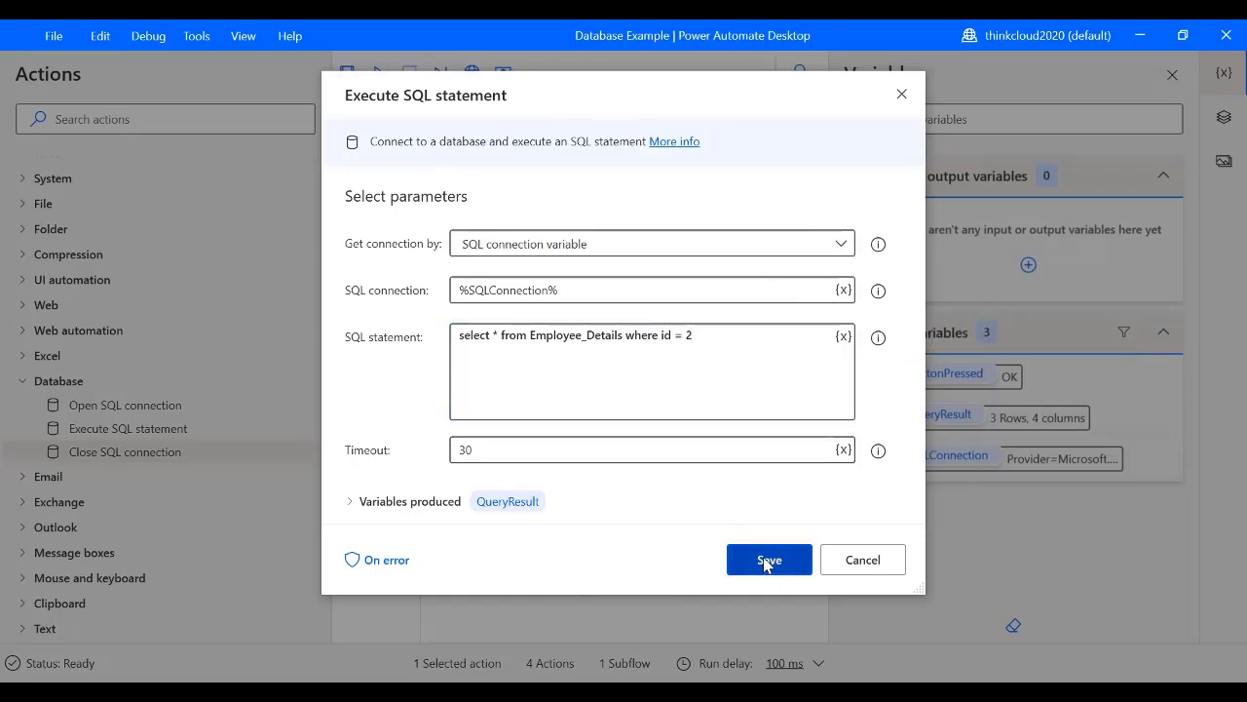
pyautogui.click(769, 560)
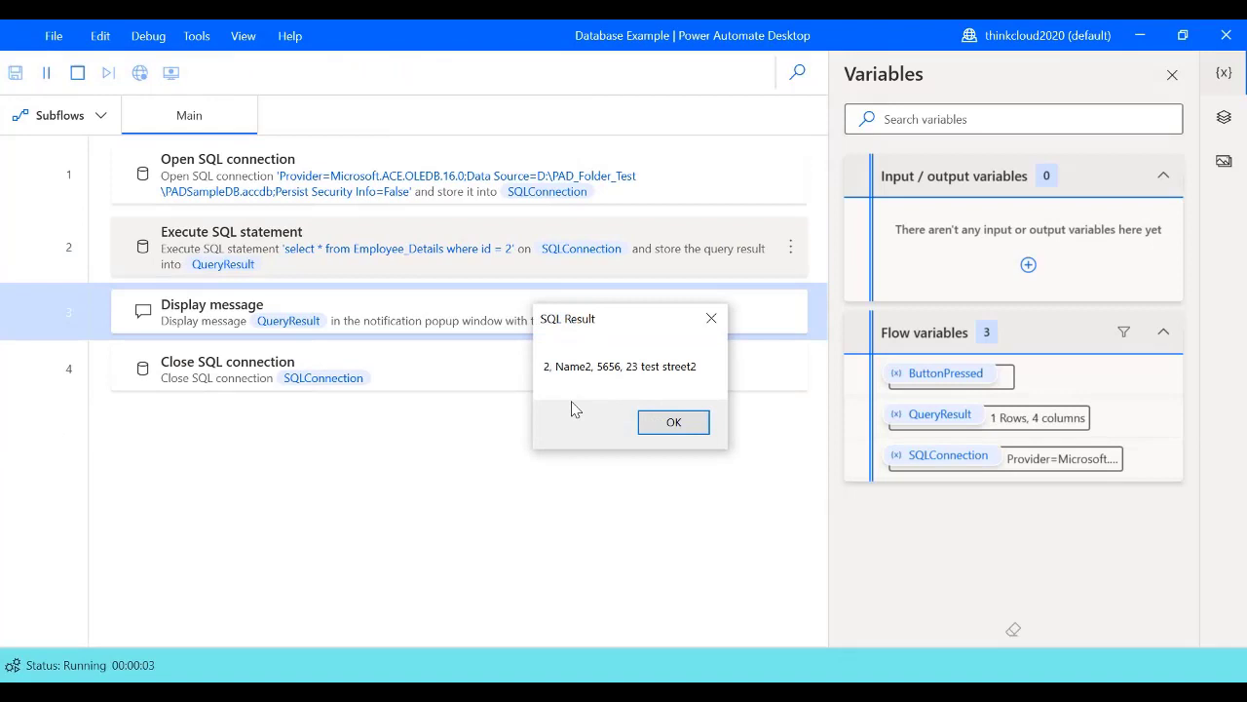
pyautogui.moveTo(553, 385)
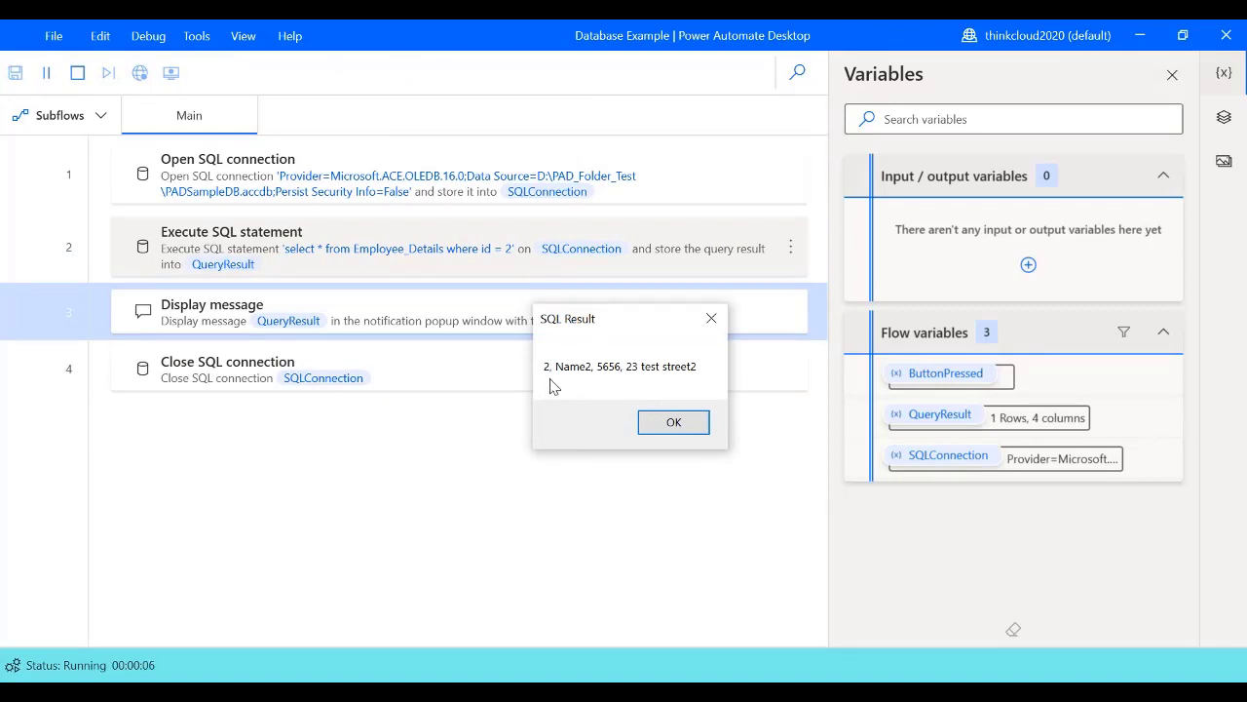
pyautogui.moveTo(590, 380)
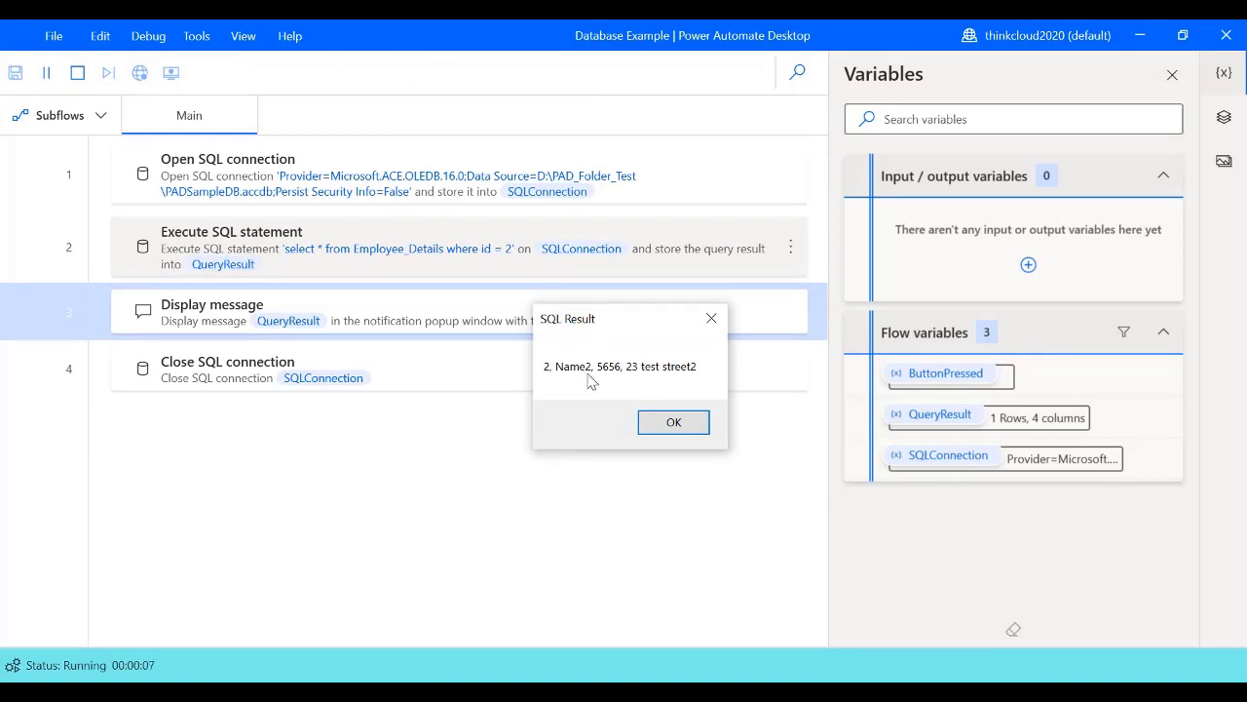
pyautogui.moveTo(676, 386)
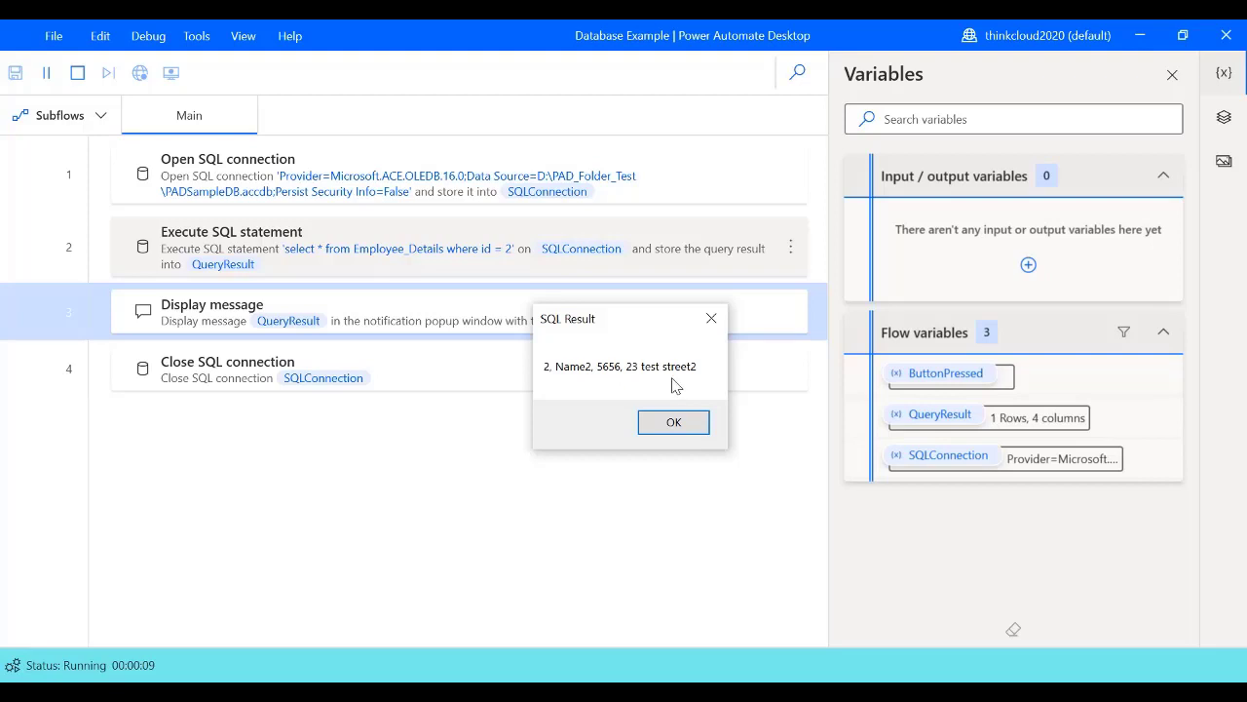
# Dismiss the result box showing only row 2, Name2, 5656, 23 test street2
pyautogui.click(673, 422)
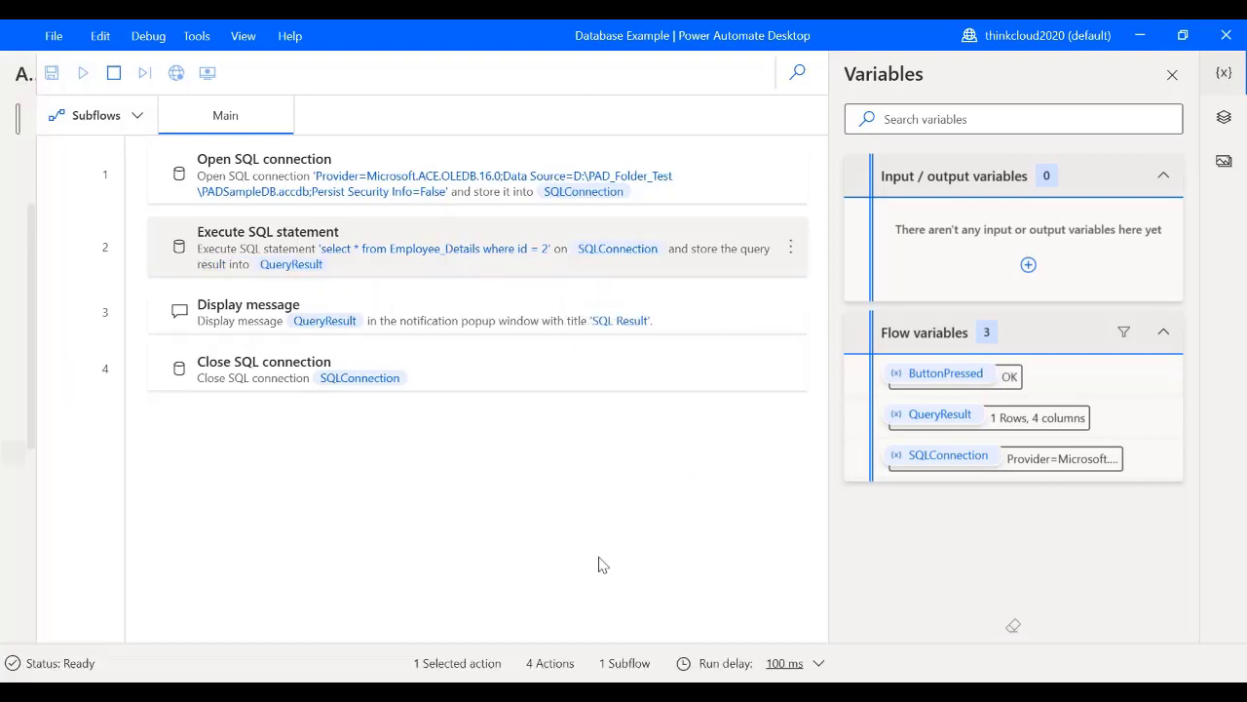